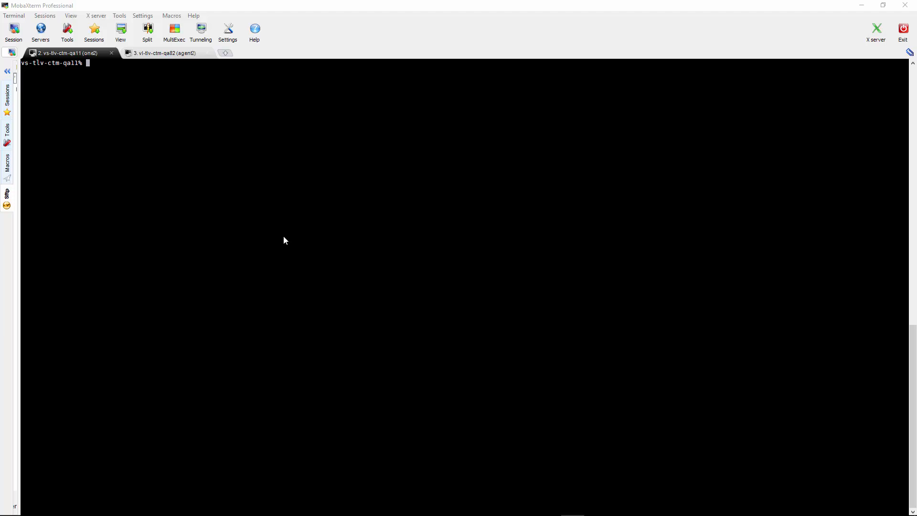
# Step: Run ctmsys and enter 9 for the Secure Sockets Layer system parameter
pyautogui.write('ctmsys')
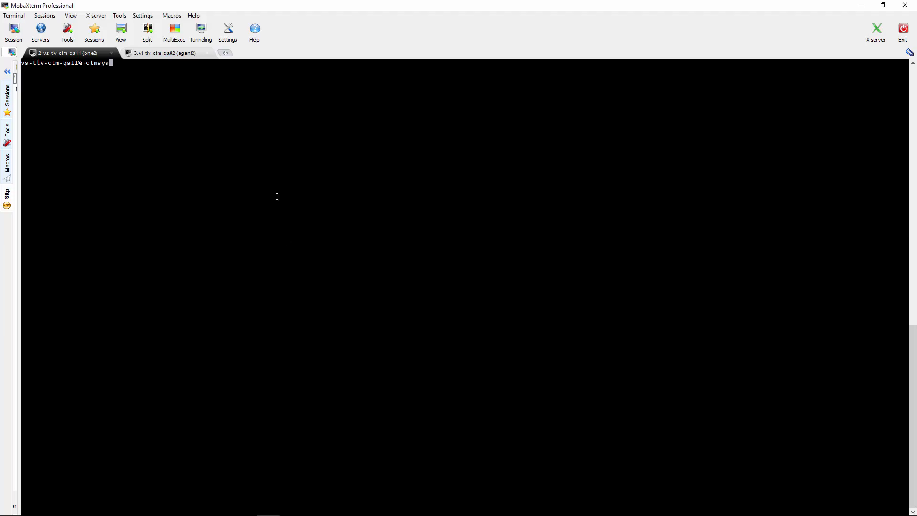
pyautogui.press('Return')
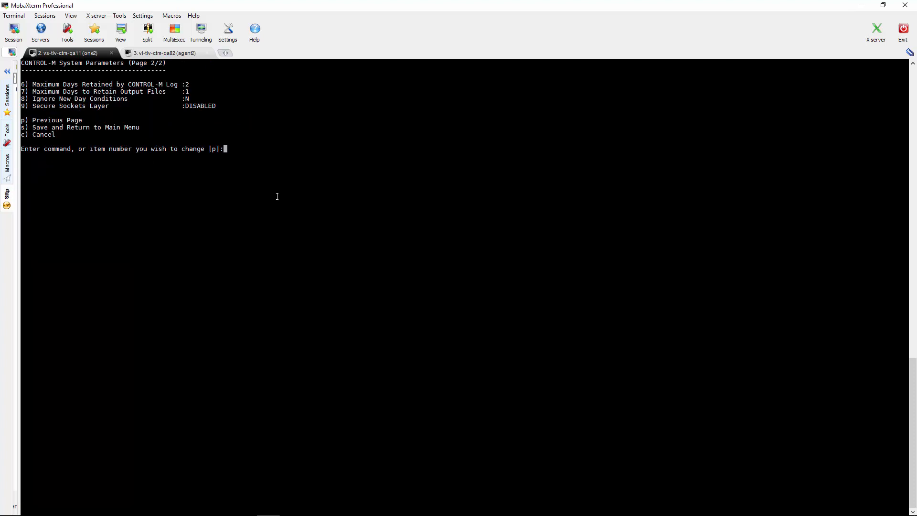
pyautogui.write('9')
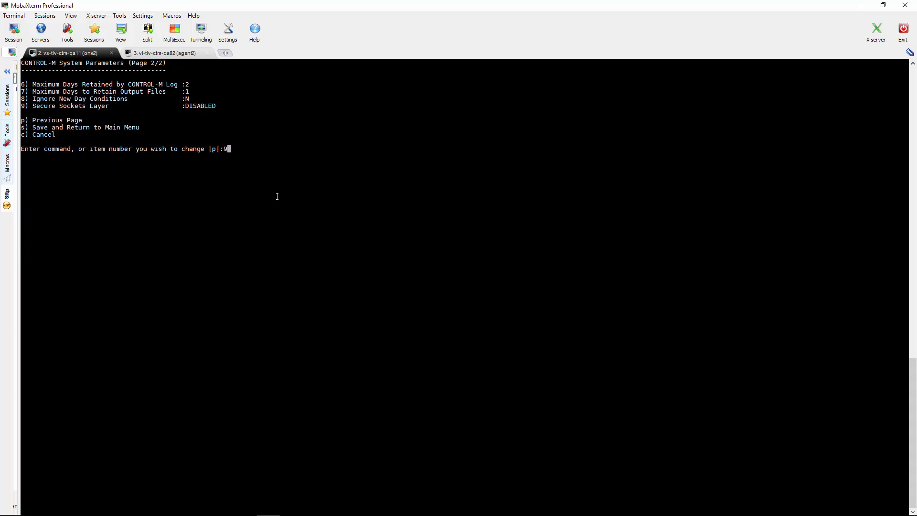
pyautogui.press('Return')
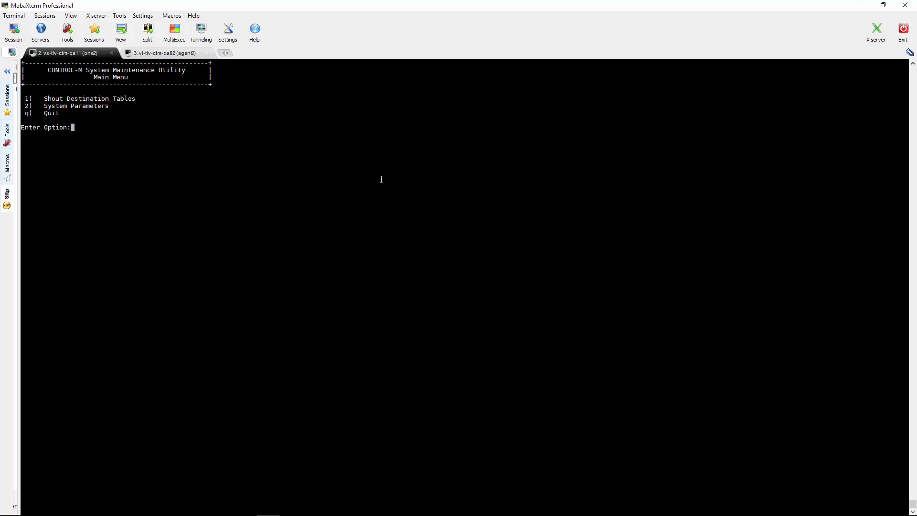
# Step: Run ag_diag_comm on the agent, note the SSL protocol and successful pings, then return to the server session
pyautogui.click(164, 53)
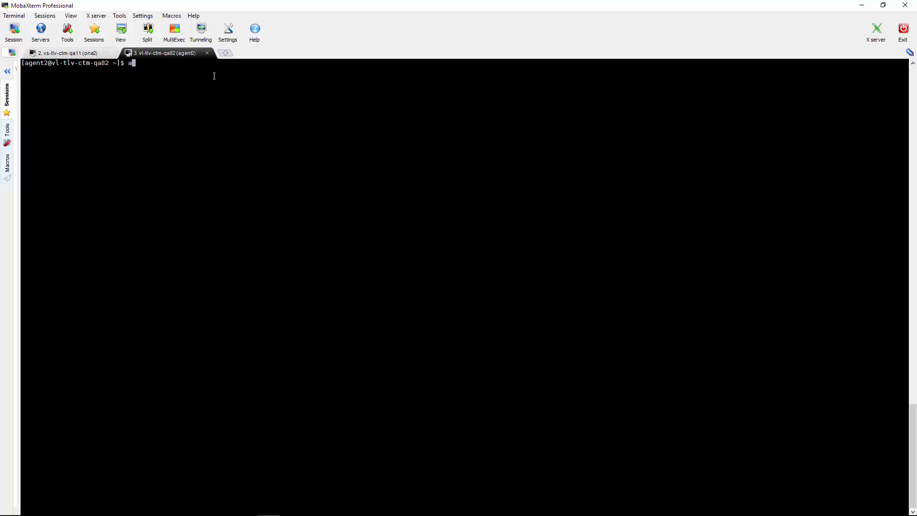
pyautogui.write('g_d')
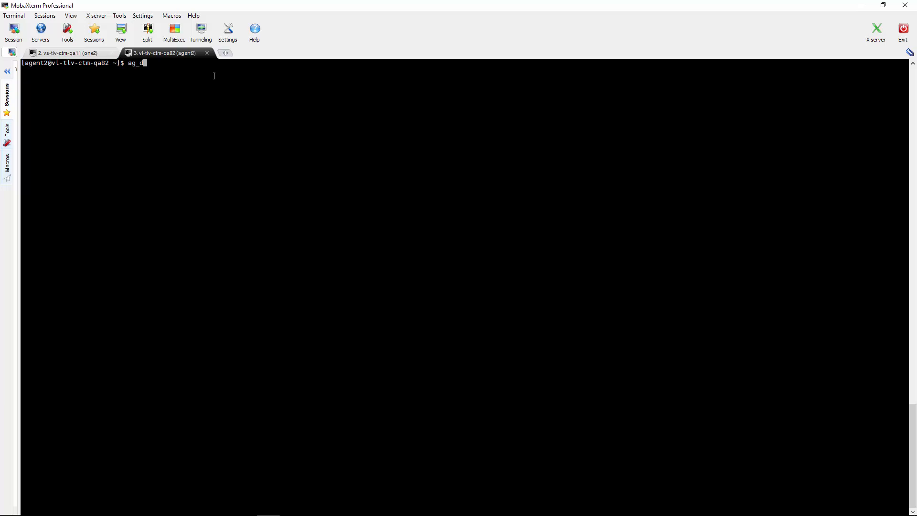
pyautogui.write('iag_c')
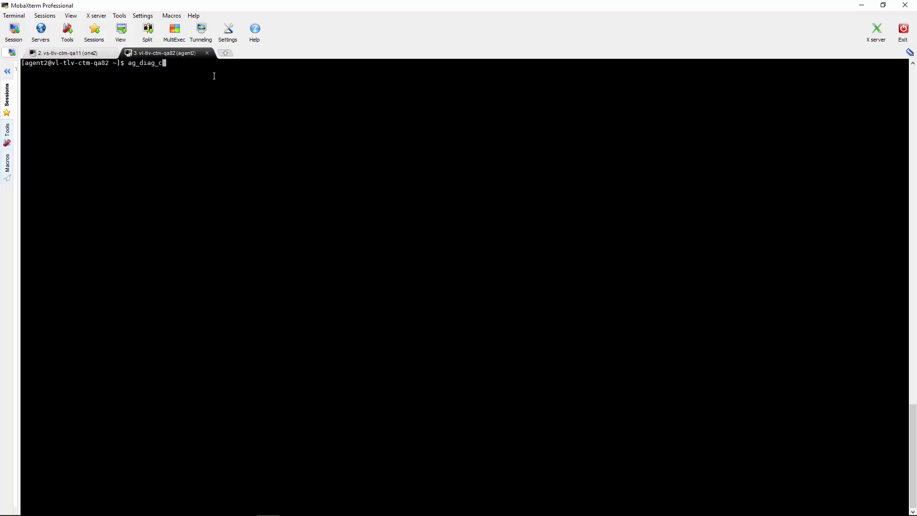
pyautogui.write('omm')
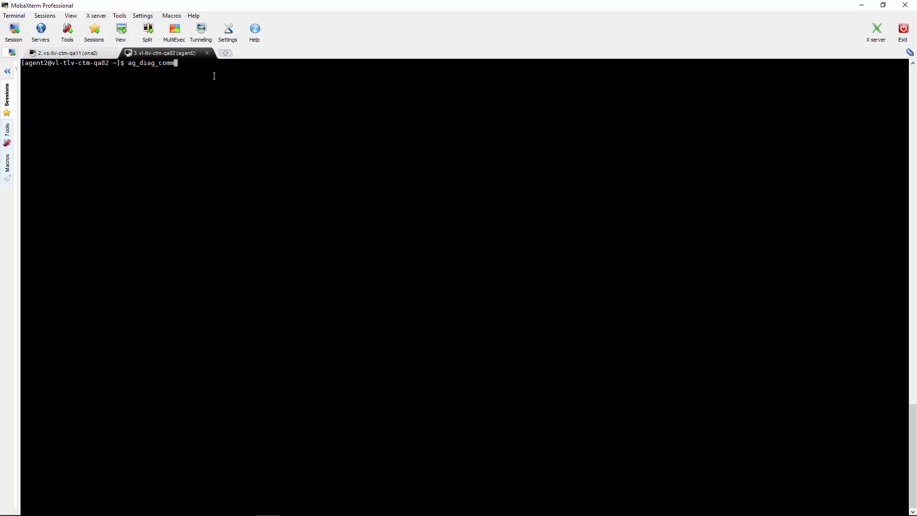
pyautogui.press('Return')
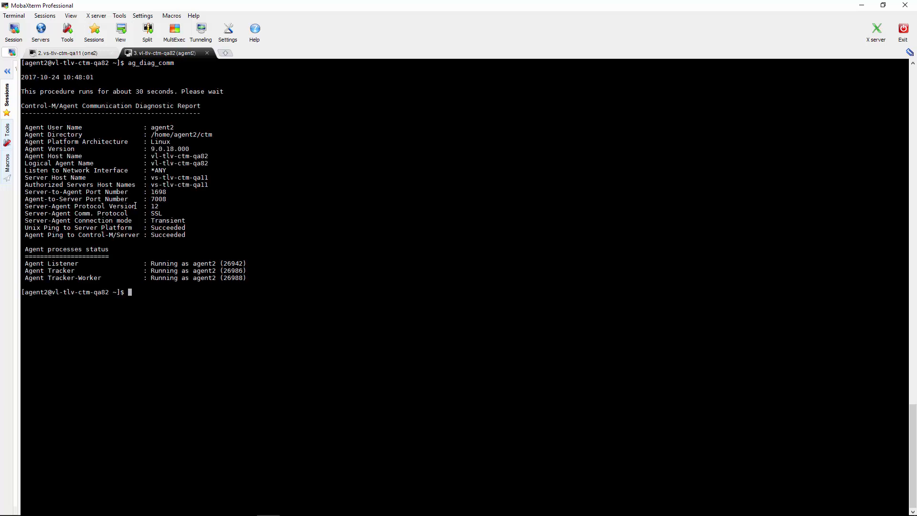
pyautogui.doubleClick(155, 213)
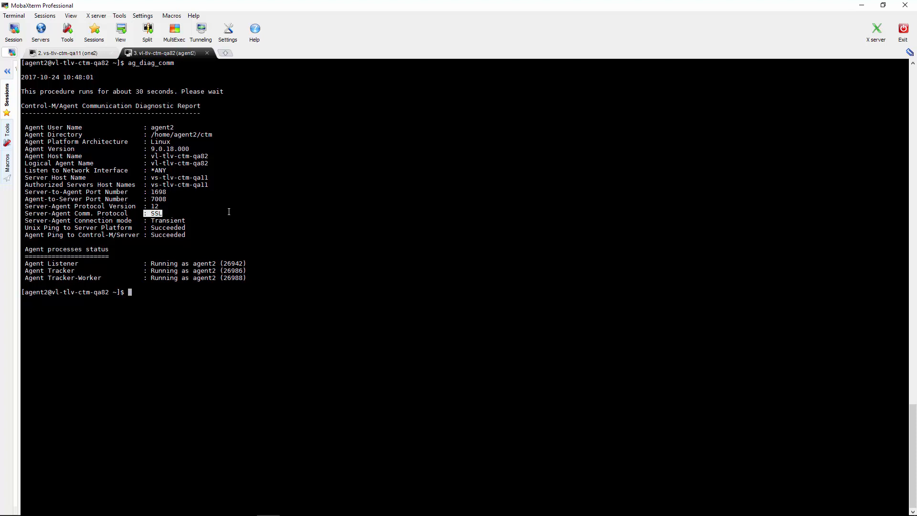
pyautogui.click(67, 53)
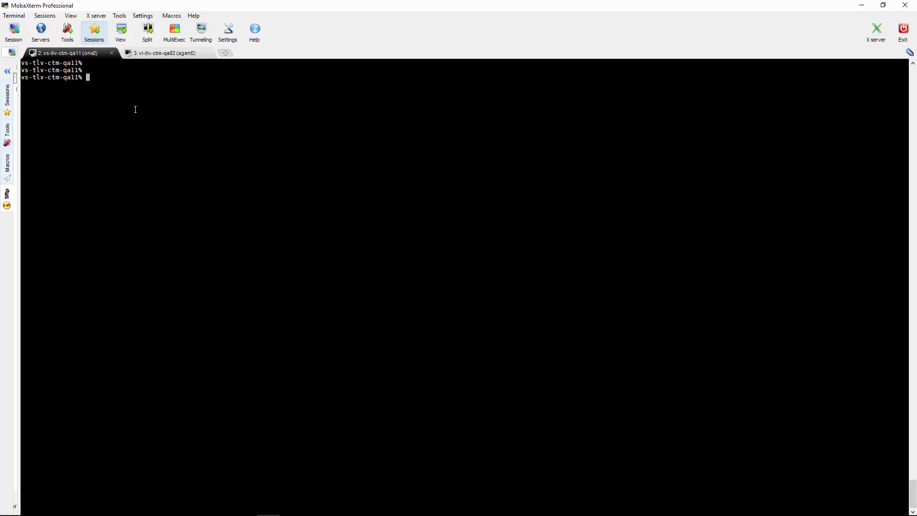
# Step: Launch ctm_menu and go to Parameter Customization, Specific Agent Platforms
pyautogui.write('ctm')
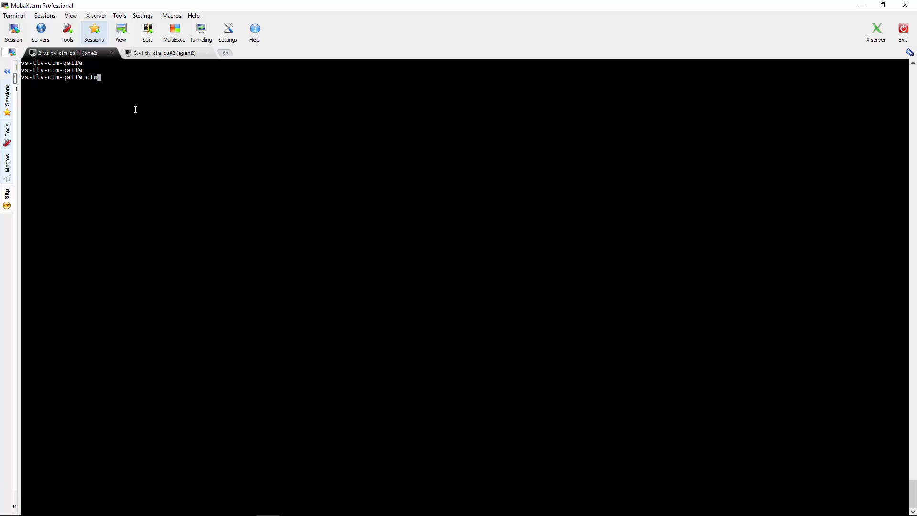
pyautogui.write('_men')
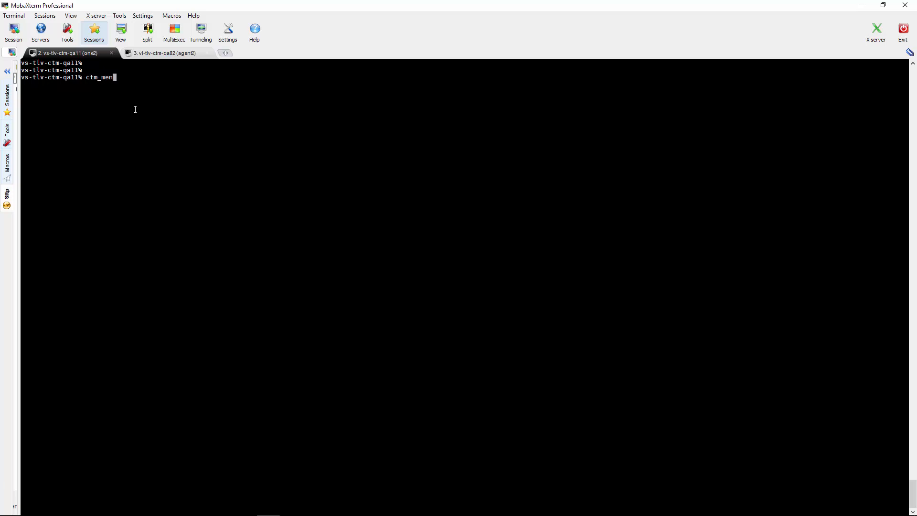
pyautogui.press('Return')
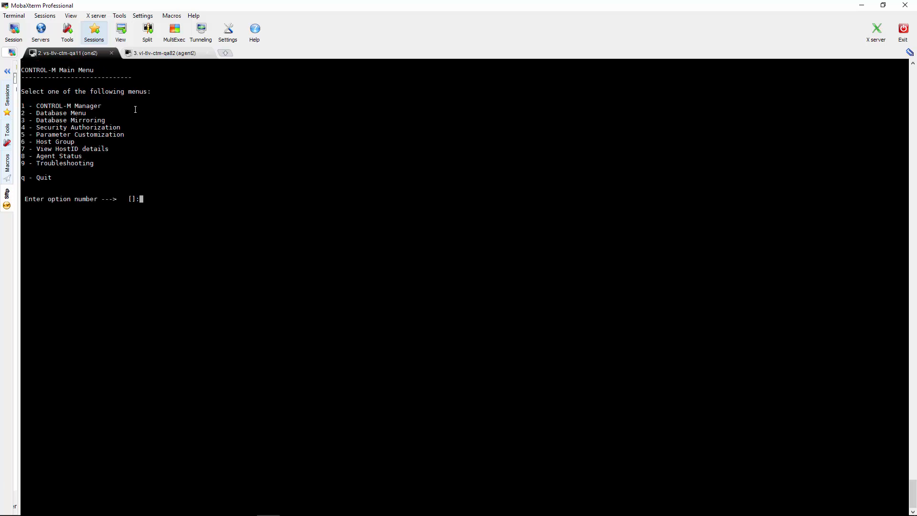
pyautogui.write('5')
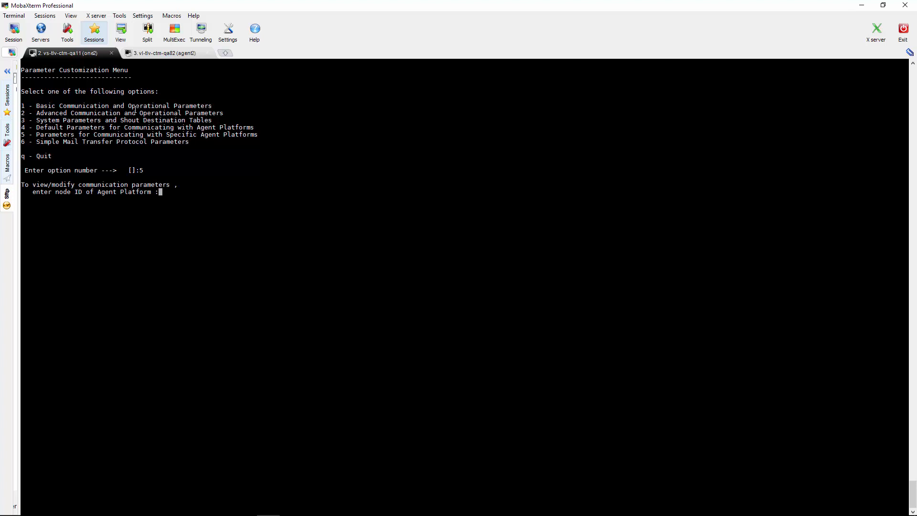
# Step: Enter node ID vs-tlv-ctm-qa11 and display its communication parameters (SSL D, protocol SSLv3)
pyautogui.write('vs-t')
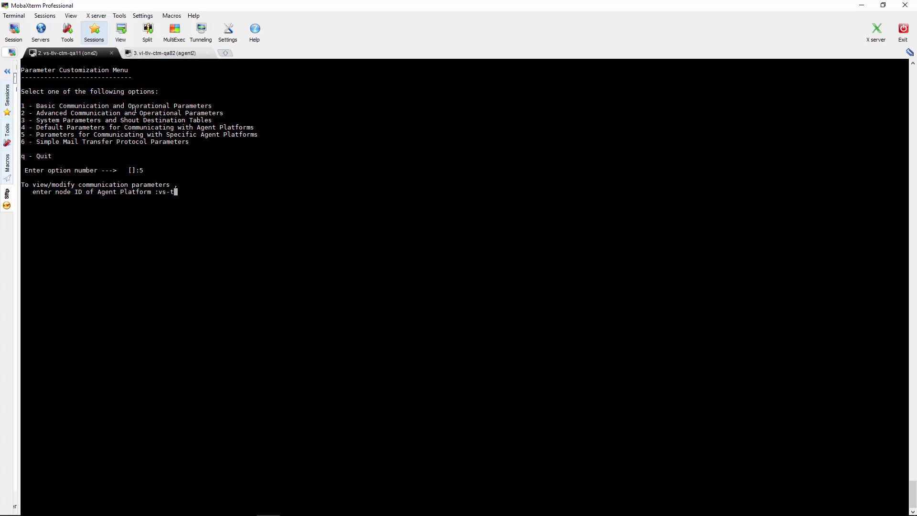
pyautogui.write('lv-ctm')
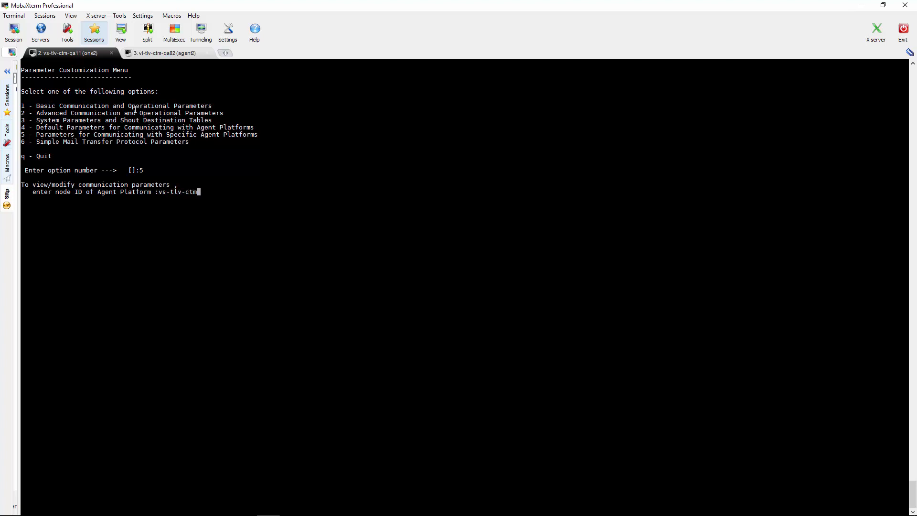
pyautogui.write('-qa')
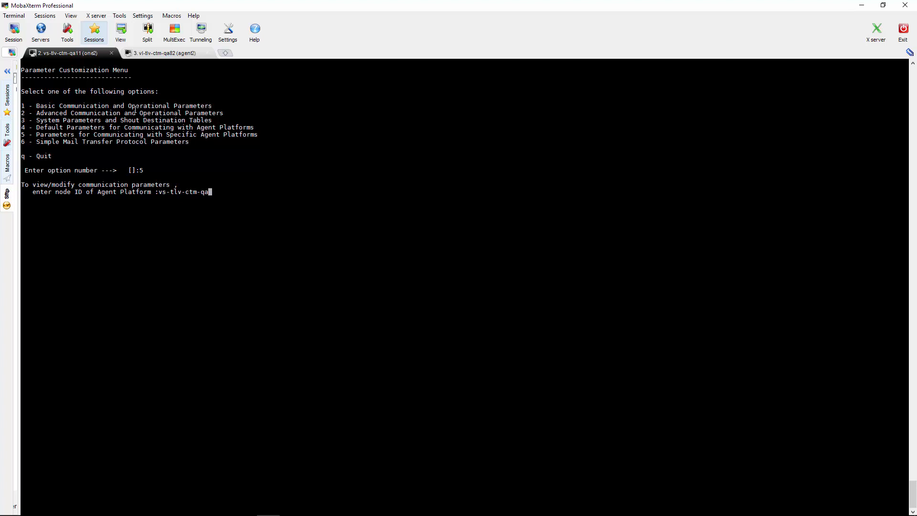
pyautogui.press('Return')
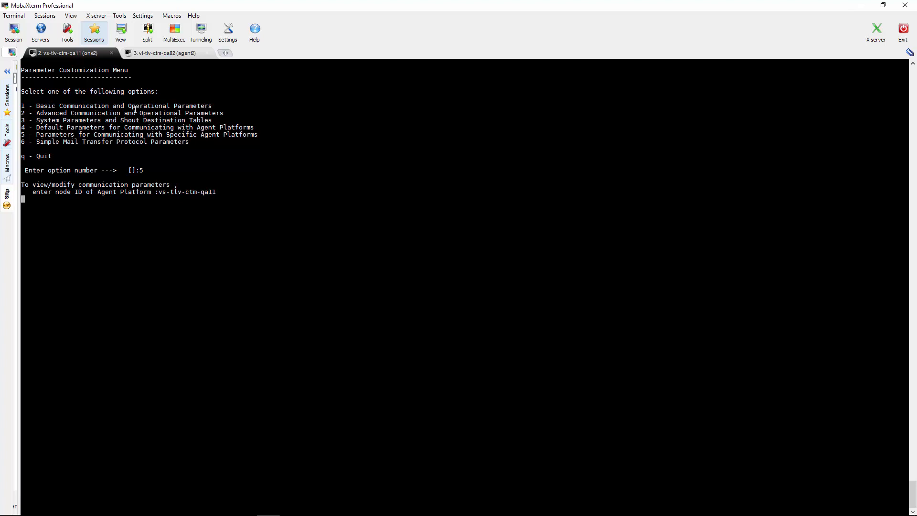
pyautogui.press('Return')
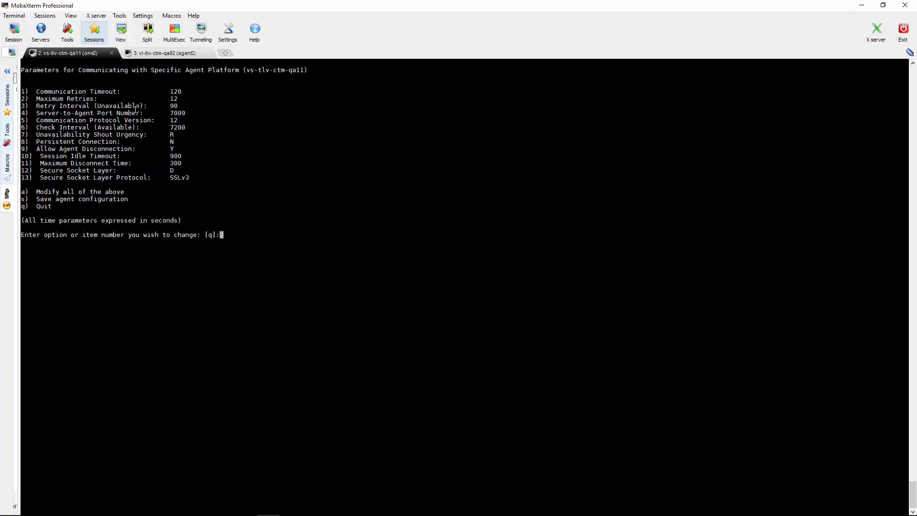
# Step: Set the agent's Secure Socket Layer parameter (12) to N
pyautogui.write('12')
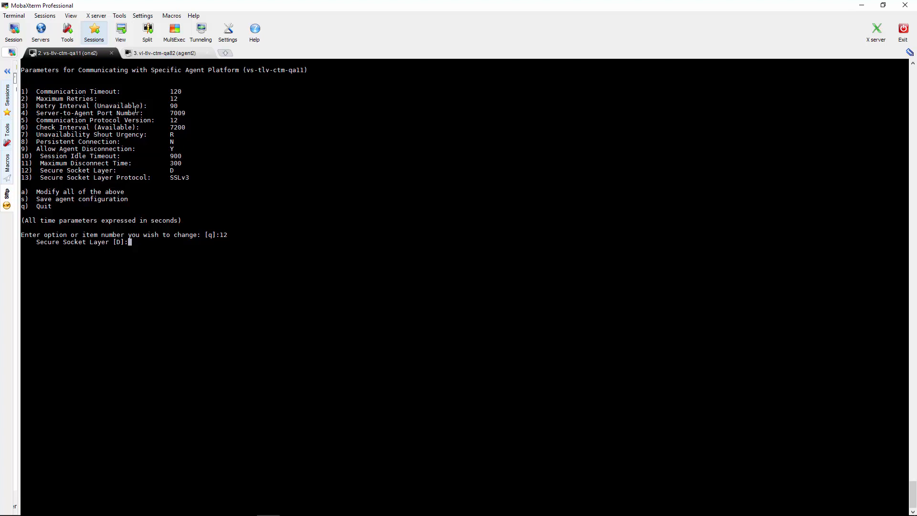
pyautogui.write('n')
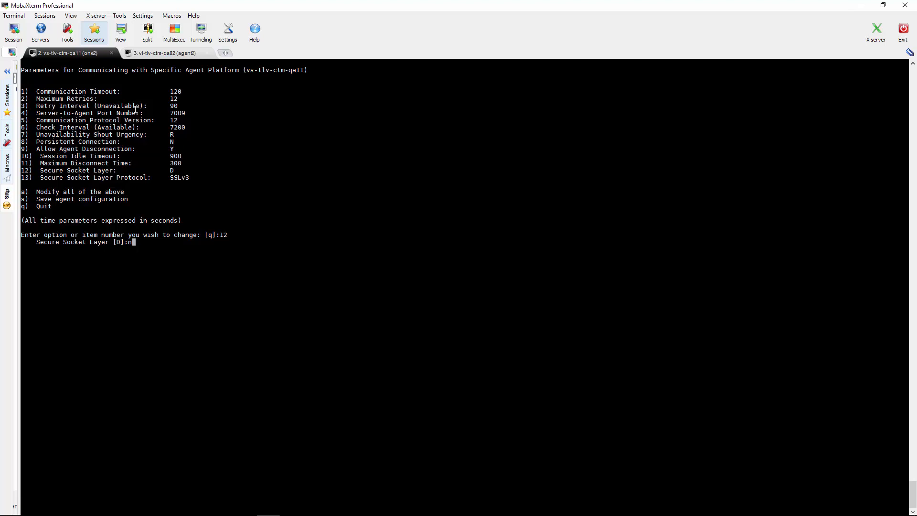
pyautogui.press('Return')
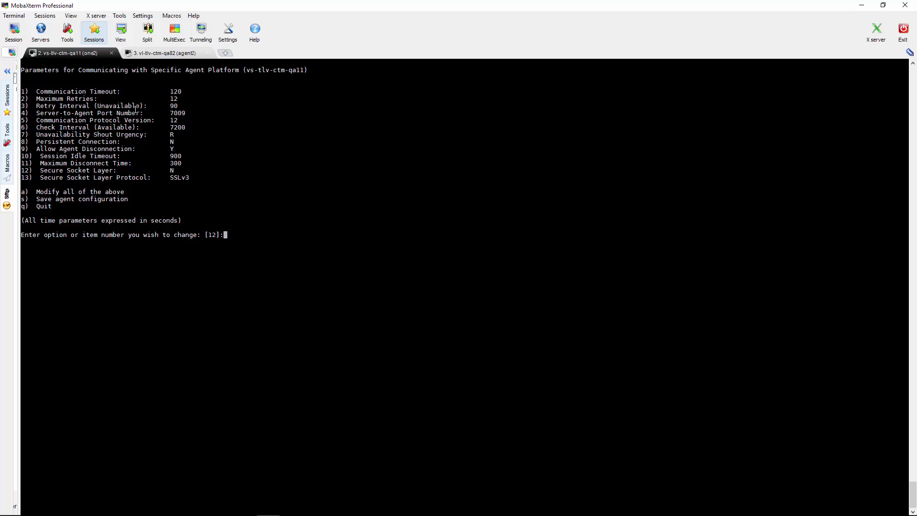
# Step: Save the vs-tlv-ctm-qa11 agent configuration and return to the Parameter Customization Menu
pyautogui.write('s')
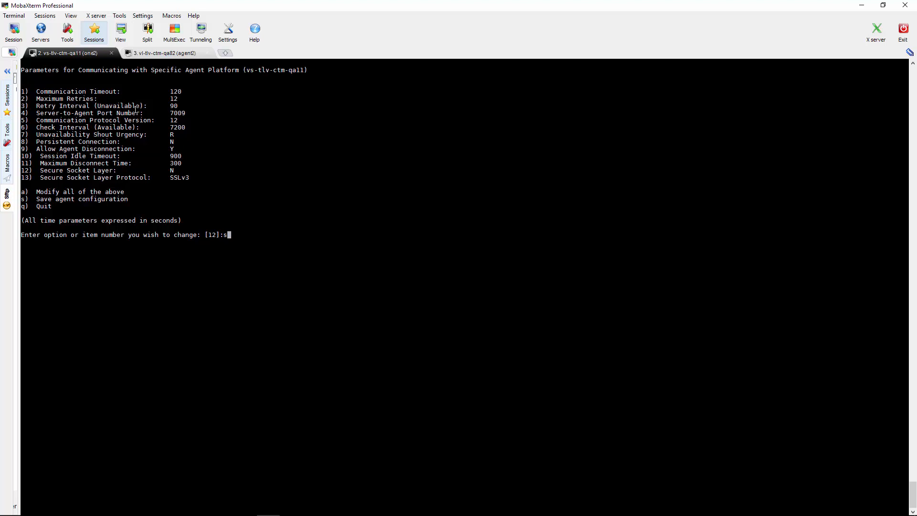
pyautogui.press('Return')
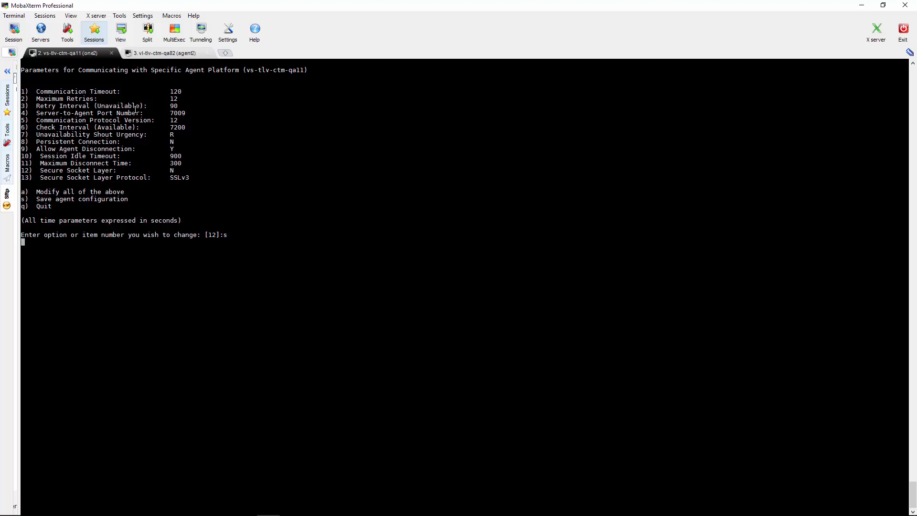
pyautogui.press('Return')
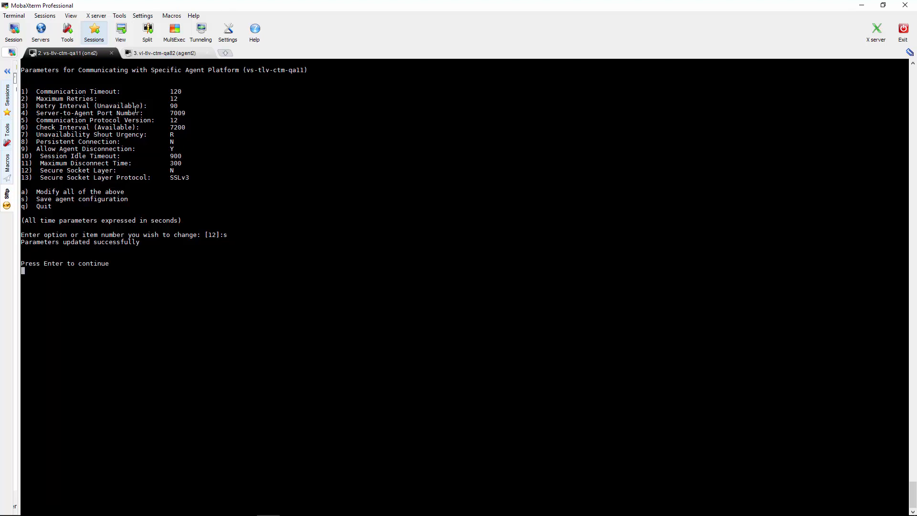
pyautogui.press('Return')
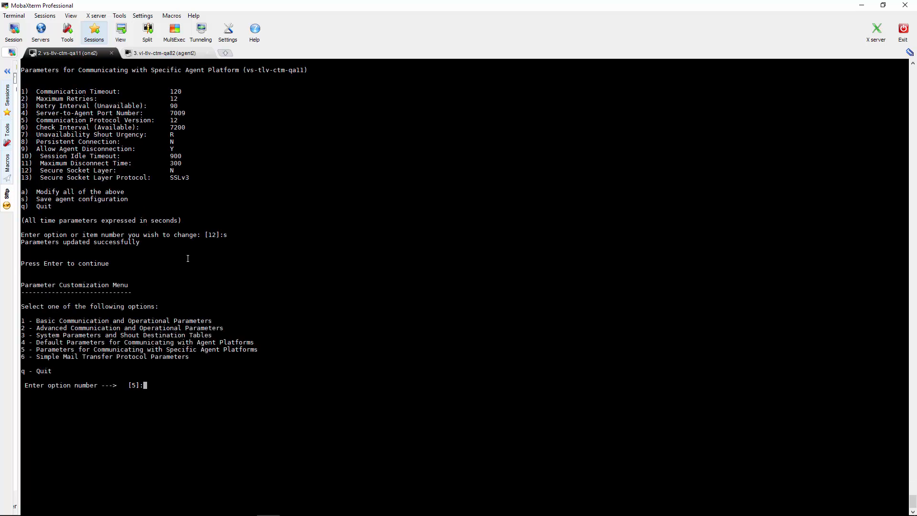
# Step: Quit ctm_menu and run ag_diag_comm on the server
pyautogui.write('q')
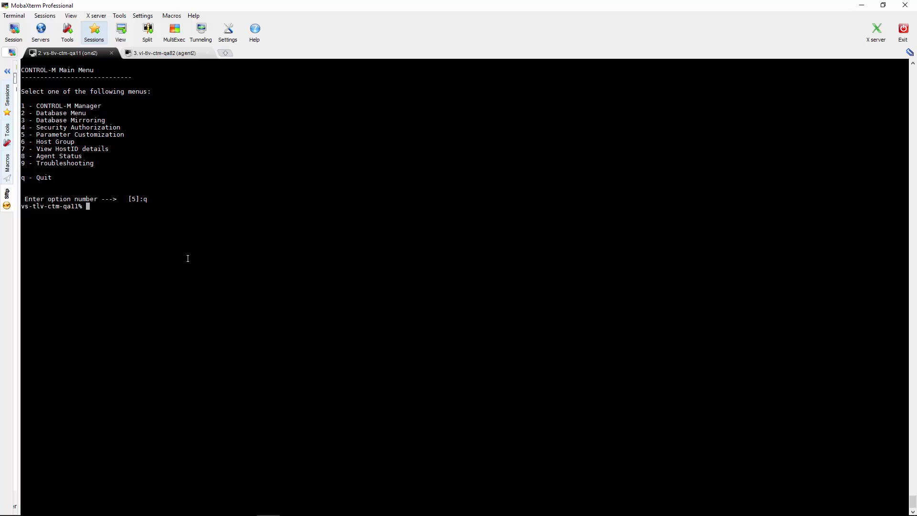
pyautogui.write('ag')
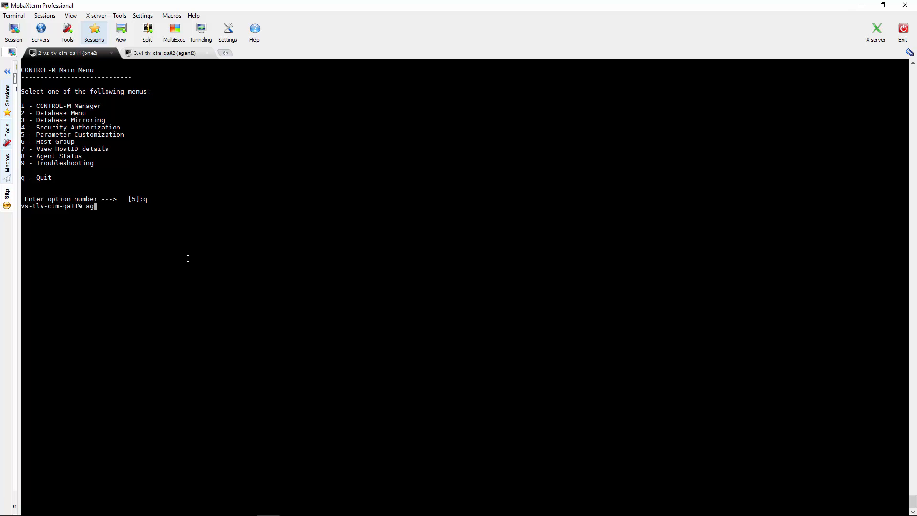
pyautogui.write('_diag')
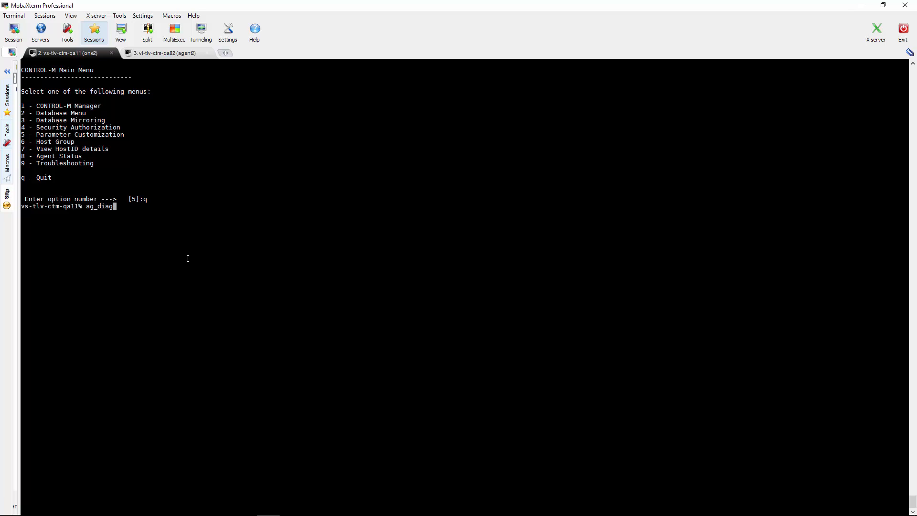
pyautogui.write('_comm')
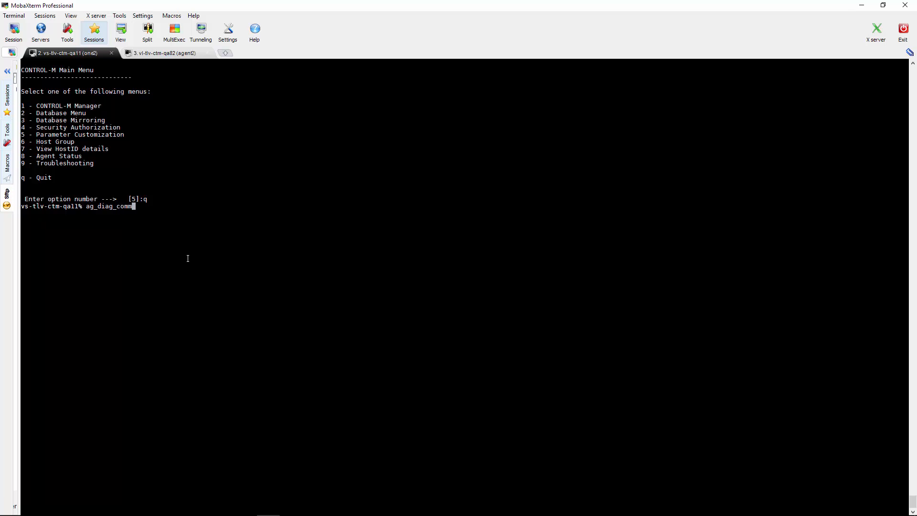
pyautogui.press('Return')
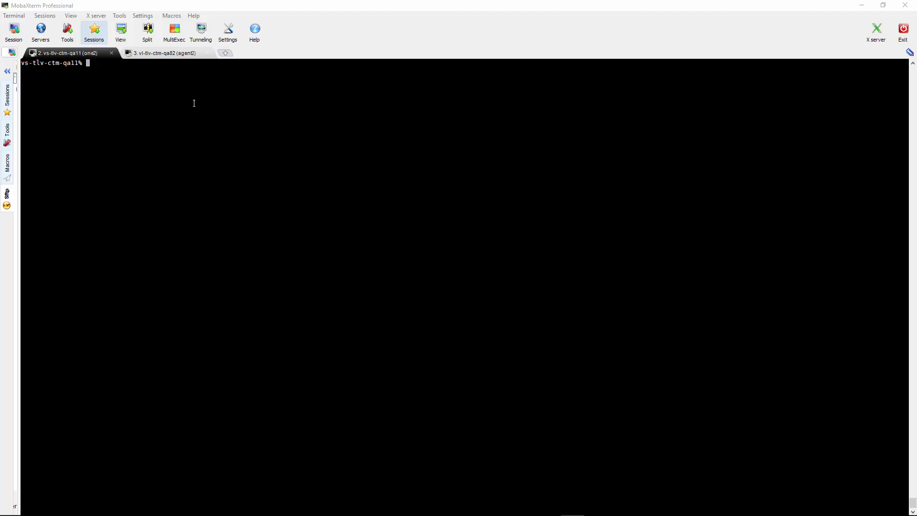
pyautogui.moveTo(114, 148)
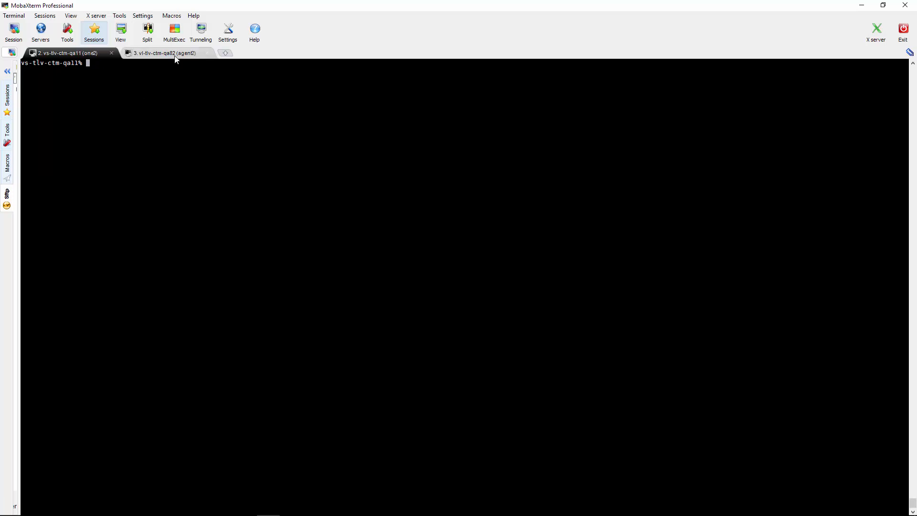
# Step: Cat /home/agent2/ctm/data/SSL/cert/site.plc on the agent, note the SSLv3 protocol, then return to the server
pyautogui.click(165, 53)
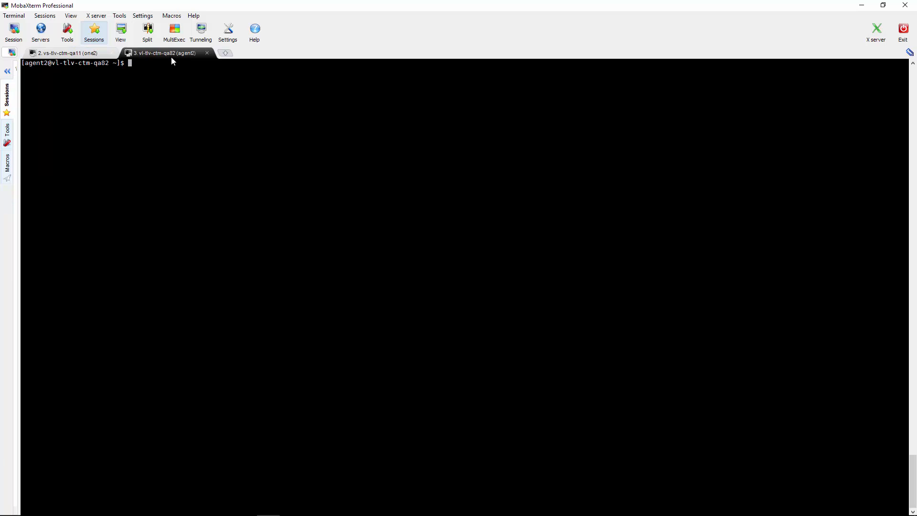
pyautogui.write('clear')
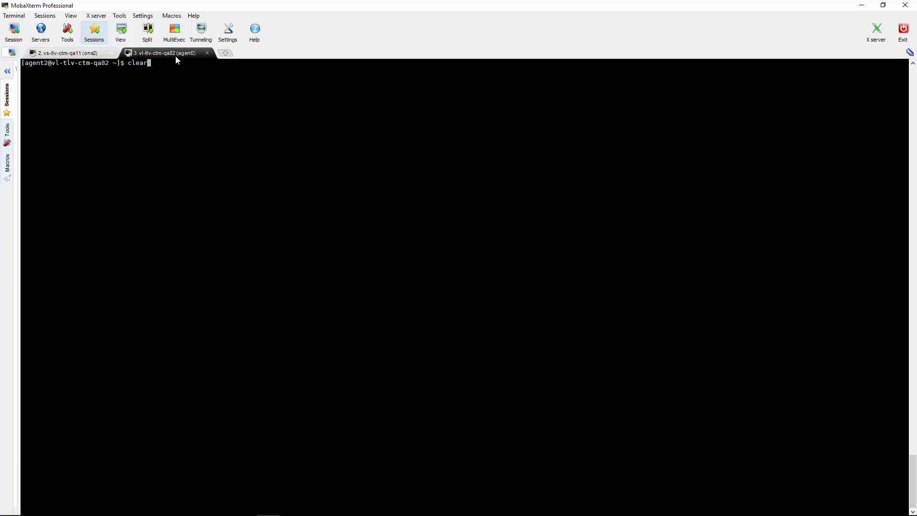
pyautogui.write('cat /home/agent2/ctm/data/SSL/cert/site.plc')
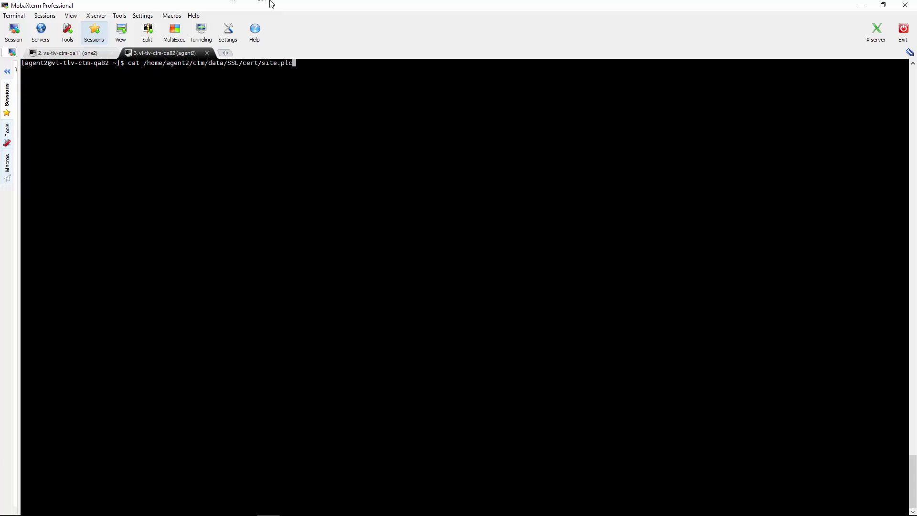
pyautogui.press('Return')
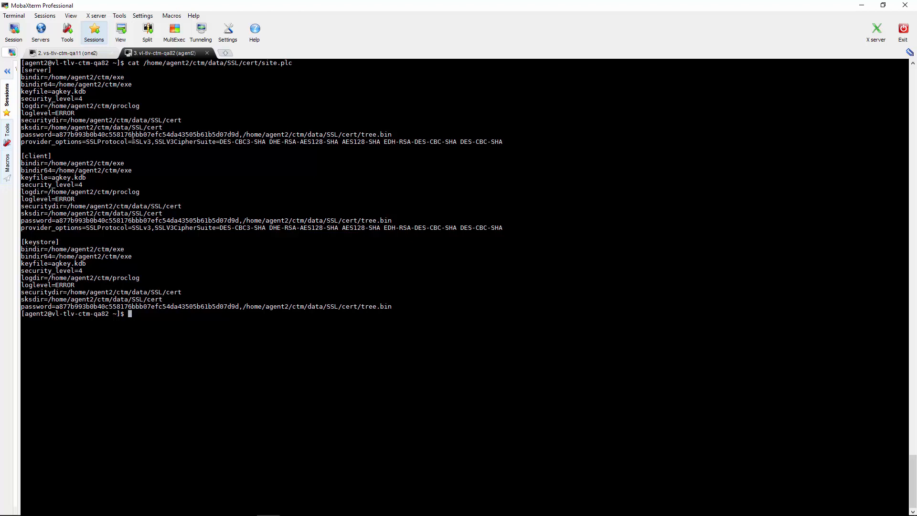
pyautogui.doubleClick(138, 141)
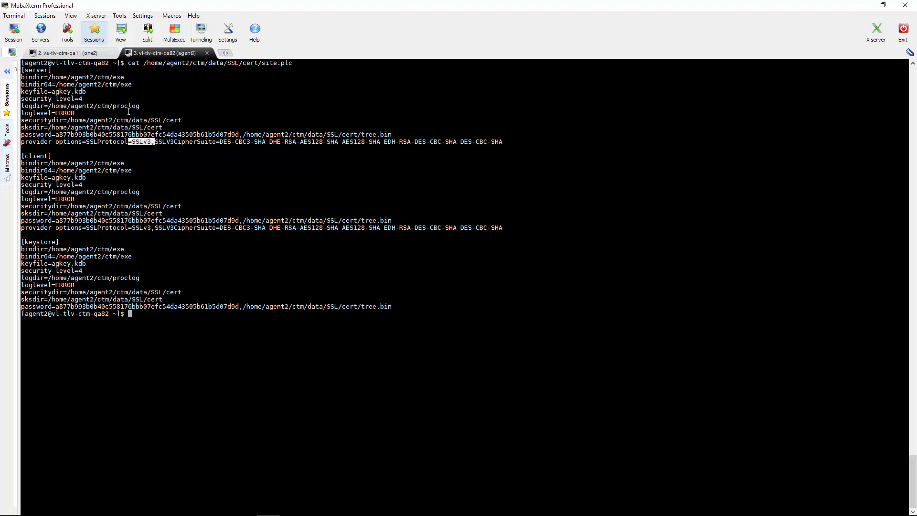
pyautogui.click(64, 52)
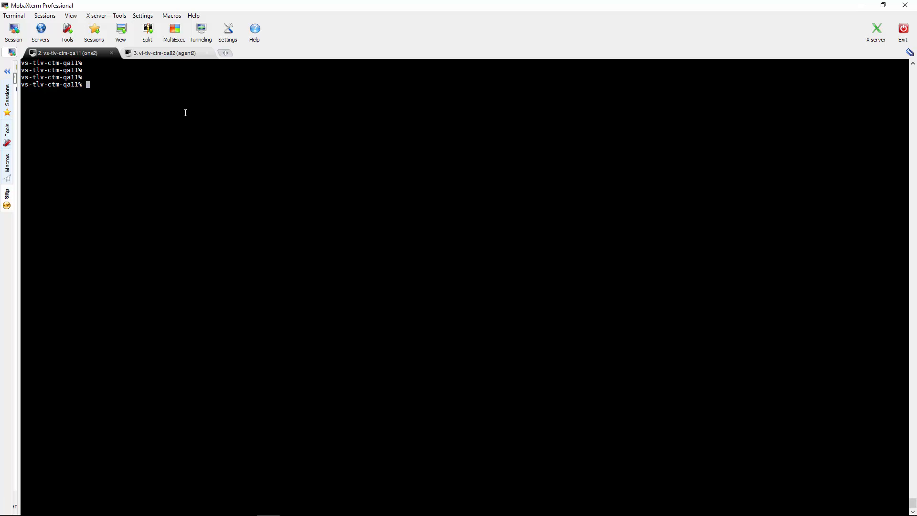
pyautogui.write('ct')
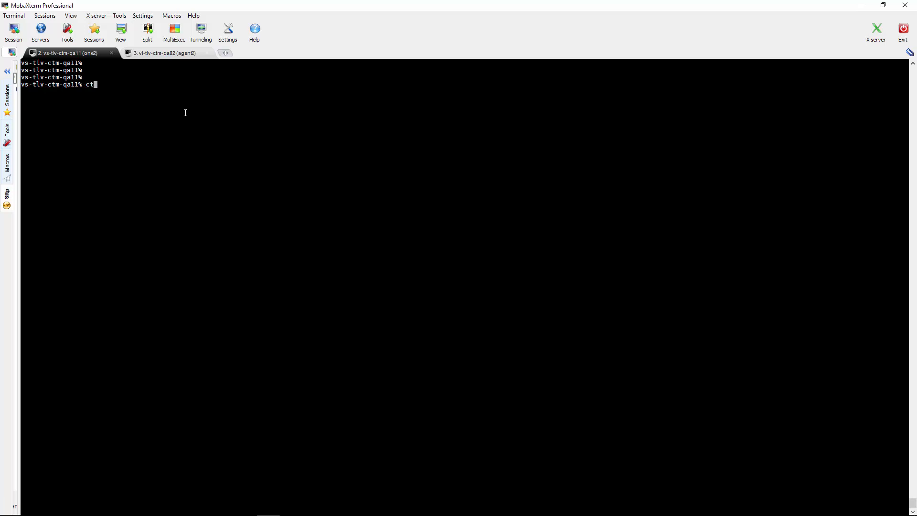
# Step: Launch ctm_menu and display communication parameters for agent platform vl-tlv-ctm-qa82
pyautogui.write('m_m')
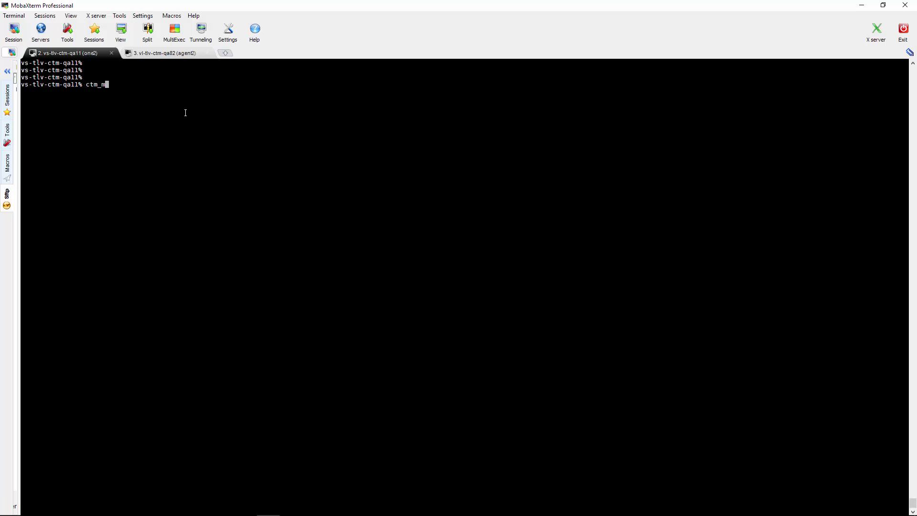
pyautogui.press('Return')
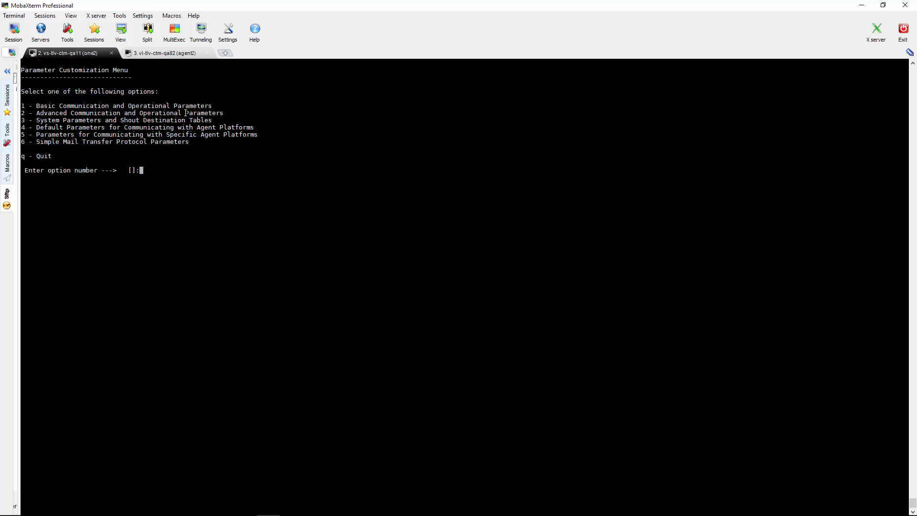
pyautogui.write('5')
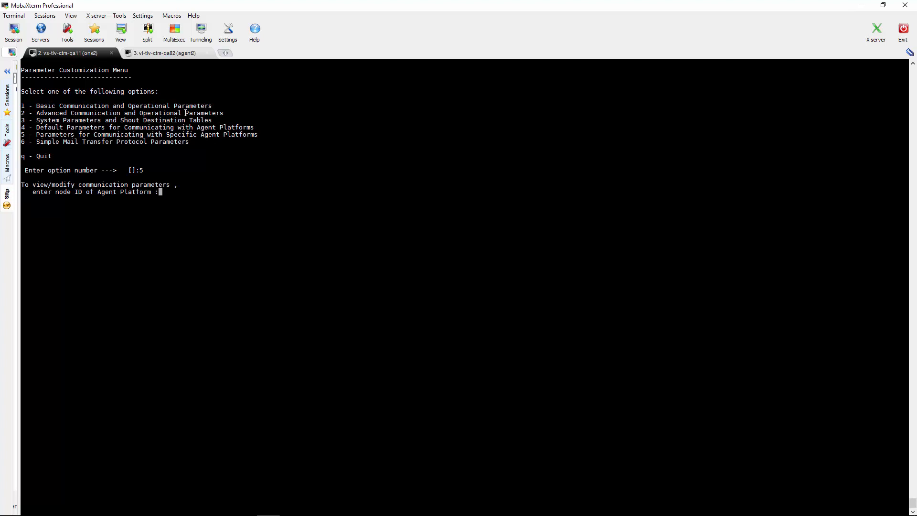
pyautogui.moveTo(375, 160)
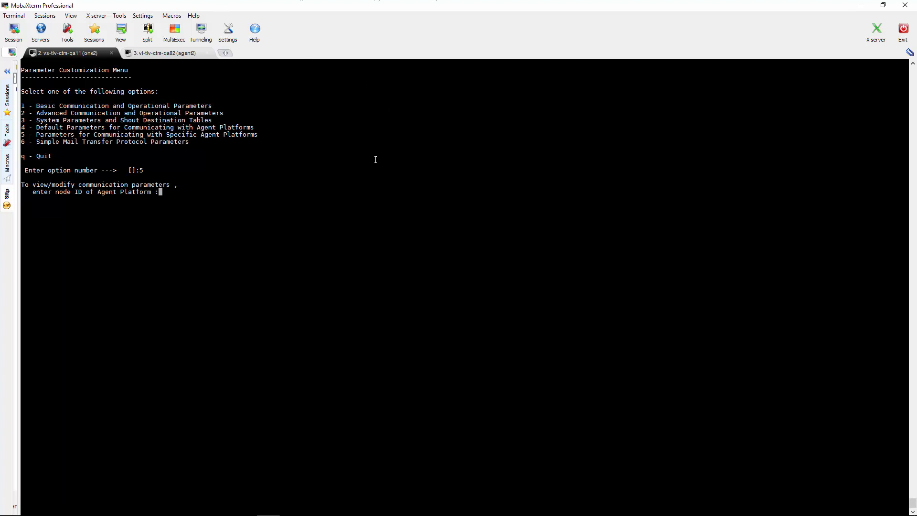
pyautogui.write('vl-tlv-ctm-qa82')
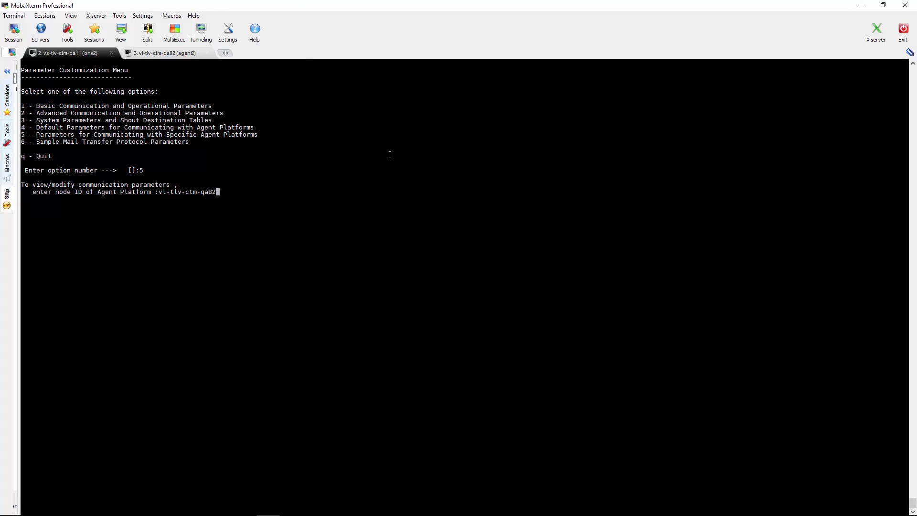
pyautogui.press('Return')
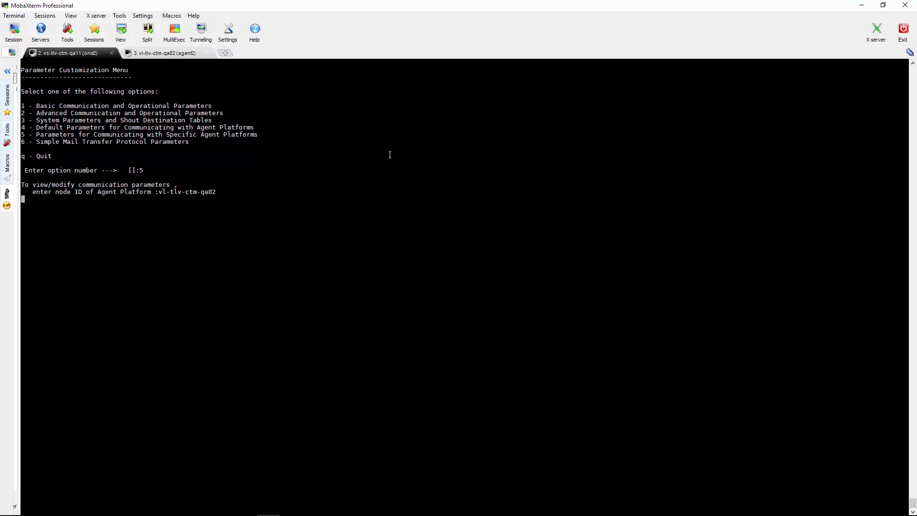
pyautogui.press('Return')
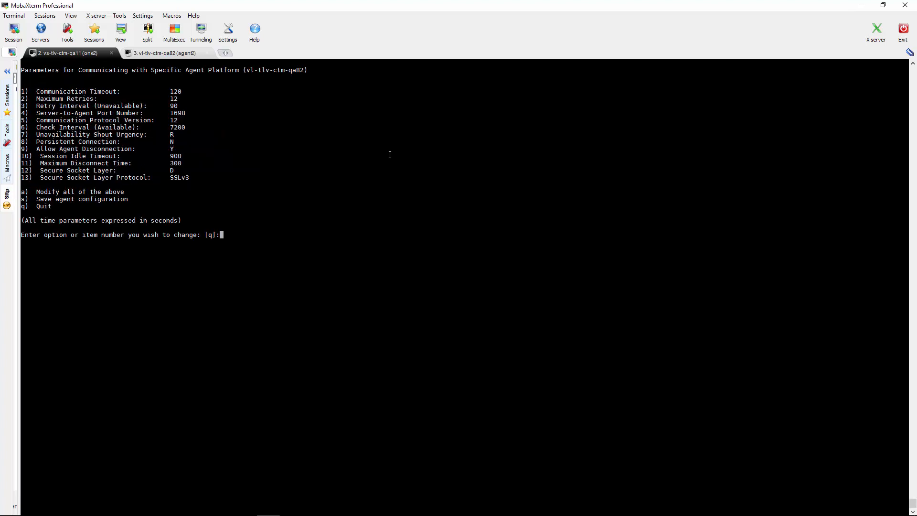
# Step: Change the agent's SSL protocol (13) to TLS1_2 and save the configuration
pyautogui.write('13')
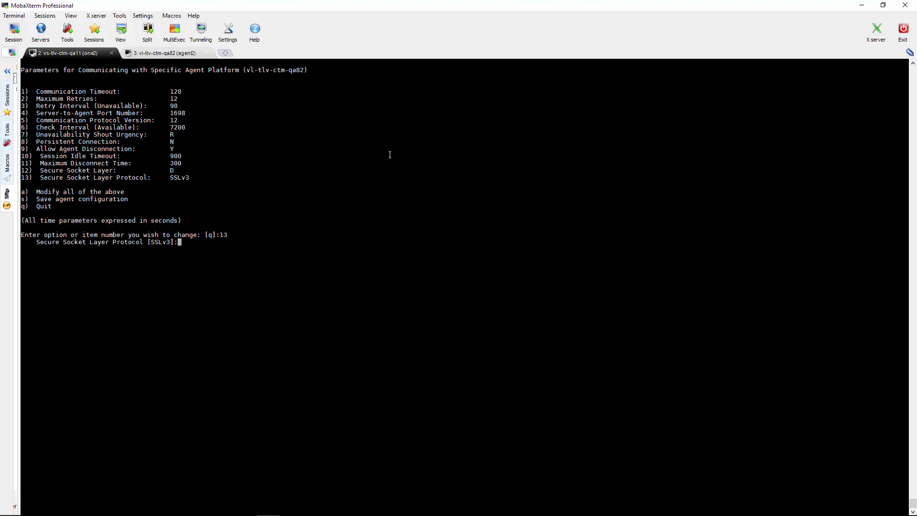
pyautogui.write('TL')
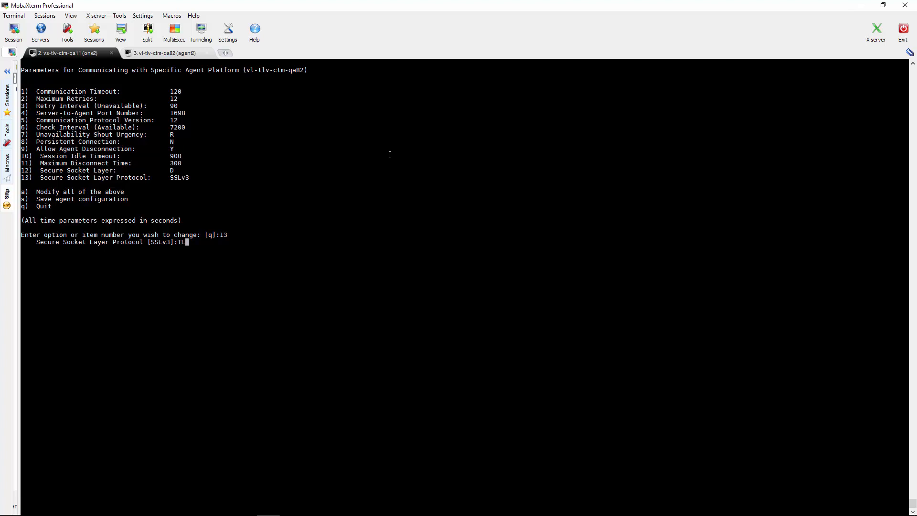
pyautogui.write('1_2')
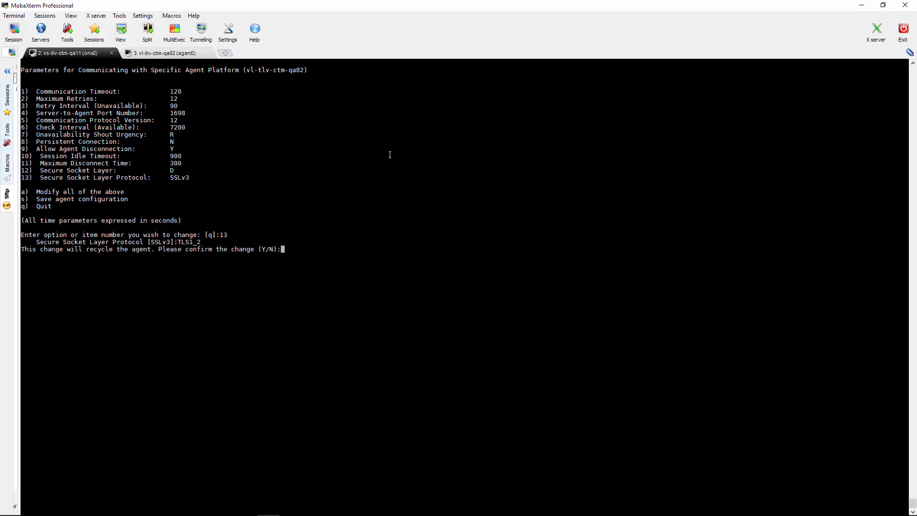
pyautogui.write('y')
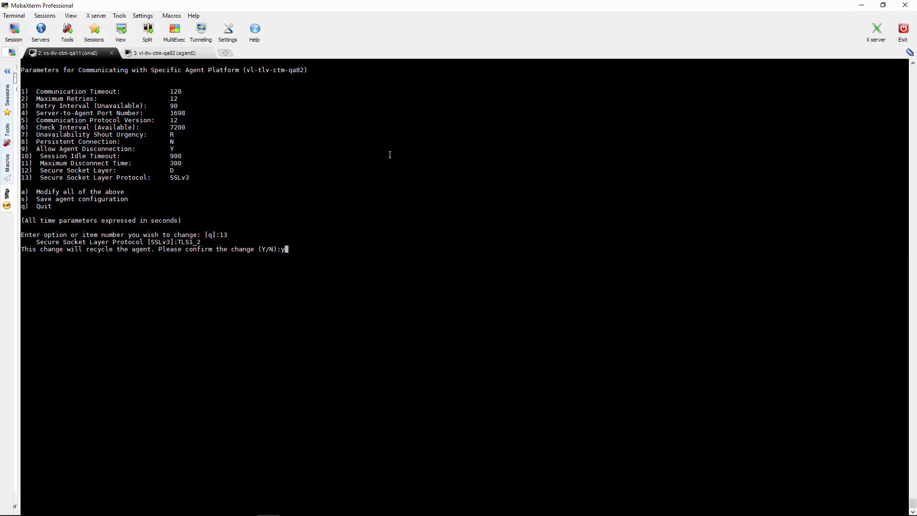
pyautogui.press('Return')
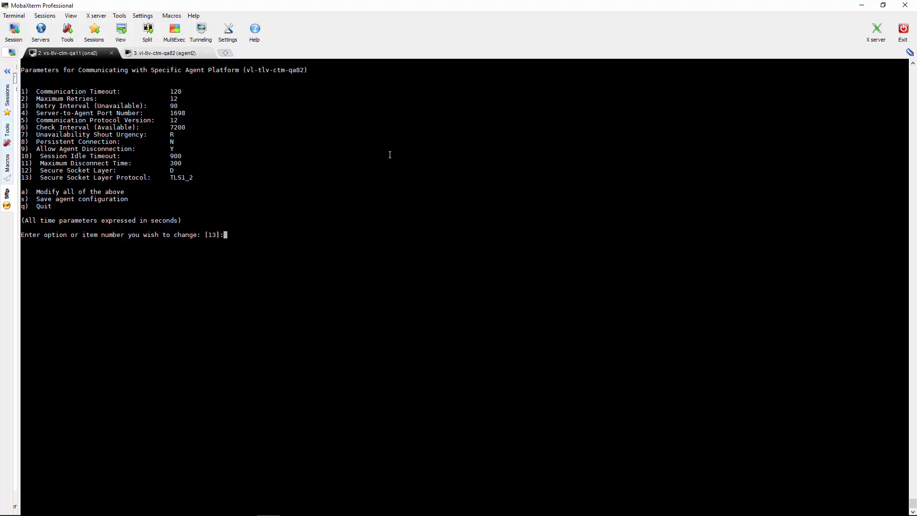
pyautogui.write('s')
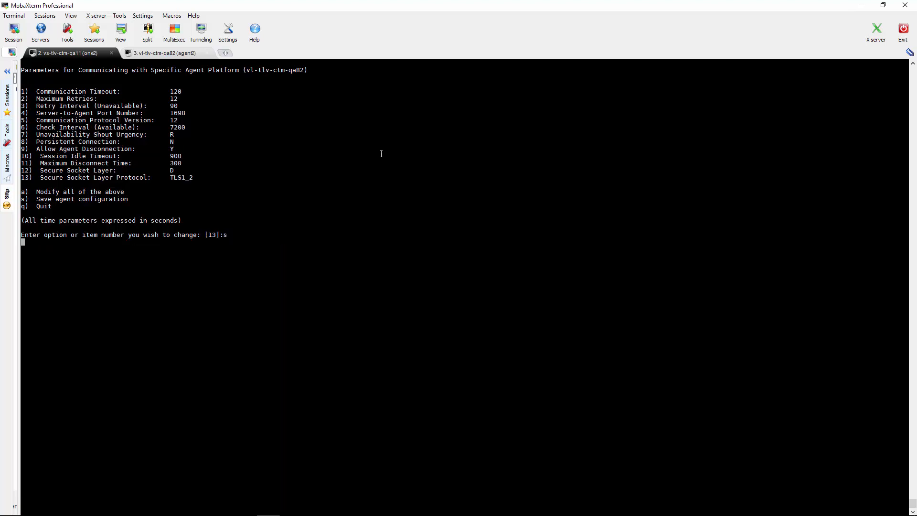
pyautogui.press('Return')
pyautogui.write('q')
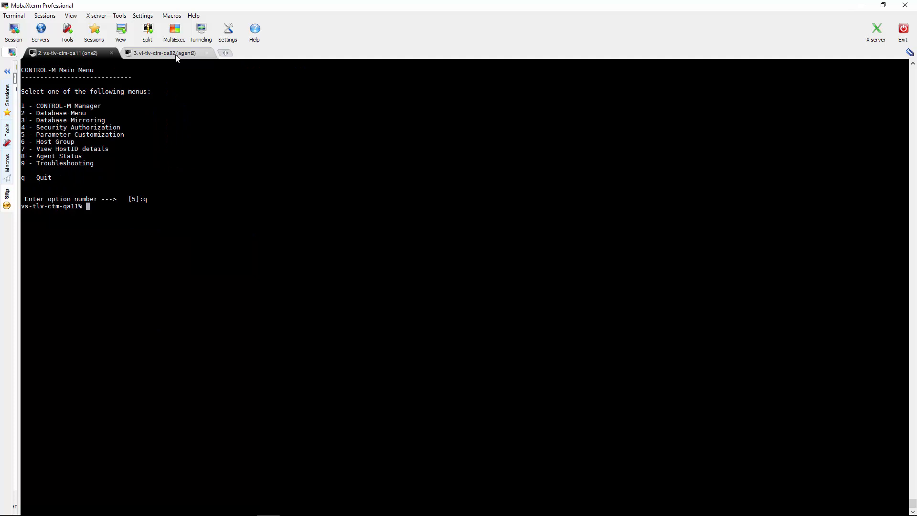
# Step: Cat the agent's site.plc to confirm SSLProtocol=TLS1_2, then return to the server session
pyautogui.click(163, 53)
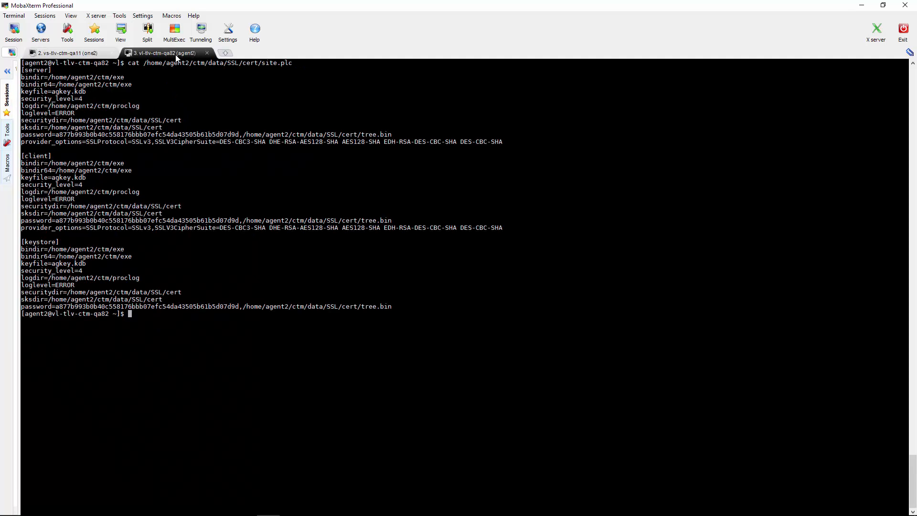
pyautogui.write('cat /home/agent2/ctm/data/SSL/cert/site.plc')
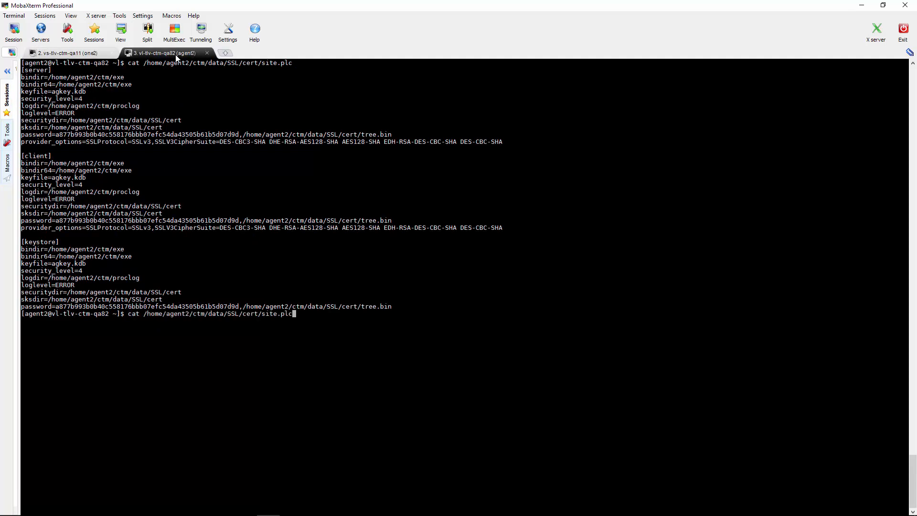
pyautogui.press('Return')
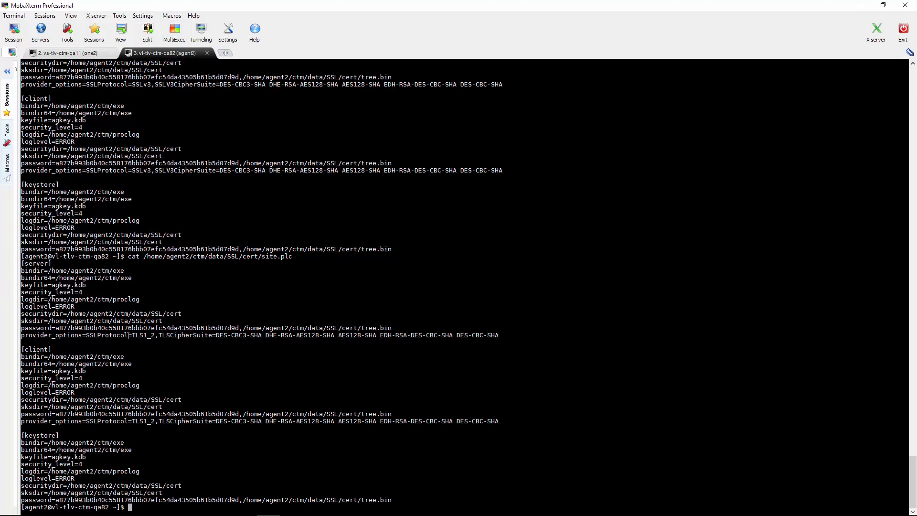
pyautogui.click(67, 52)
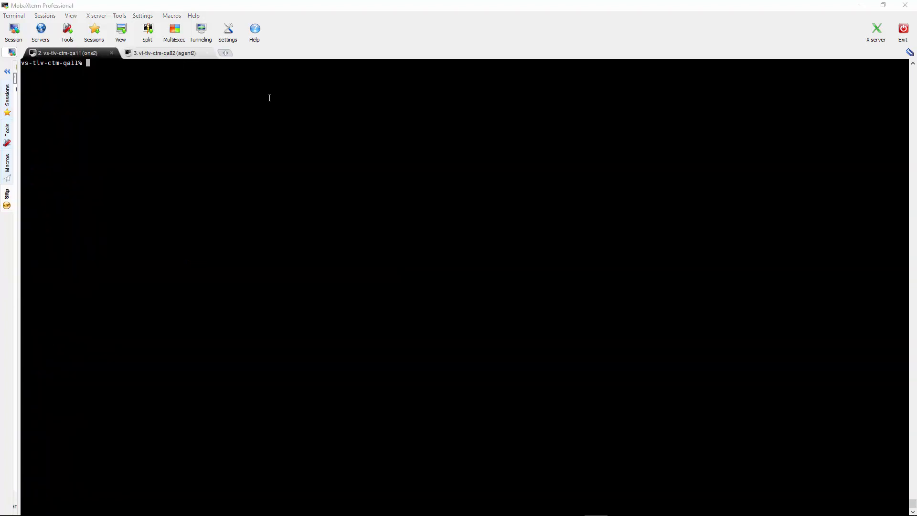
pyautogui.moveTo(260, 106)
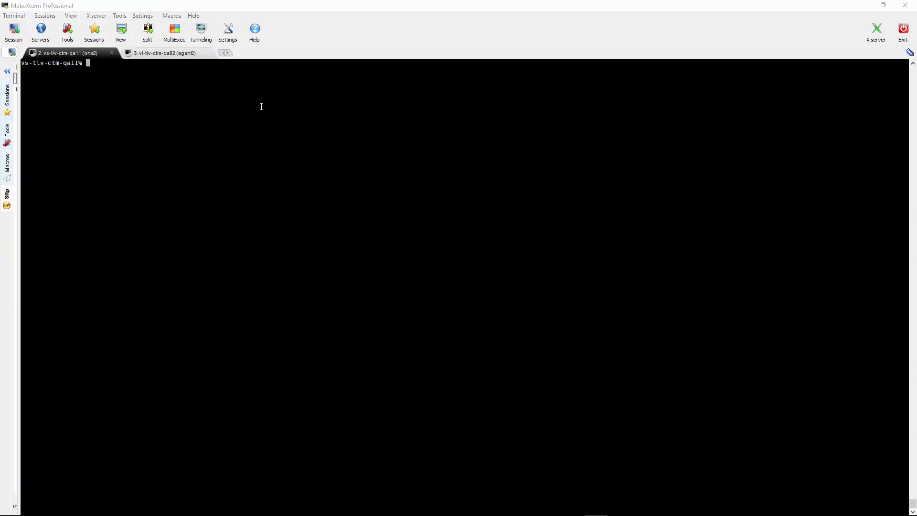
pyautogui.moveTo(245, 148)
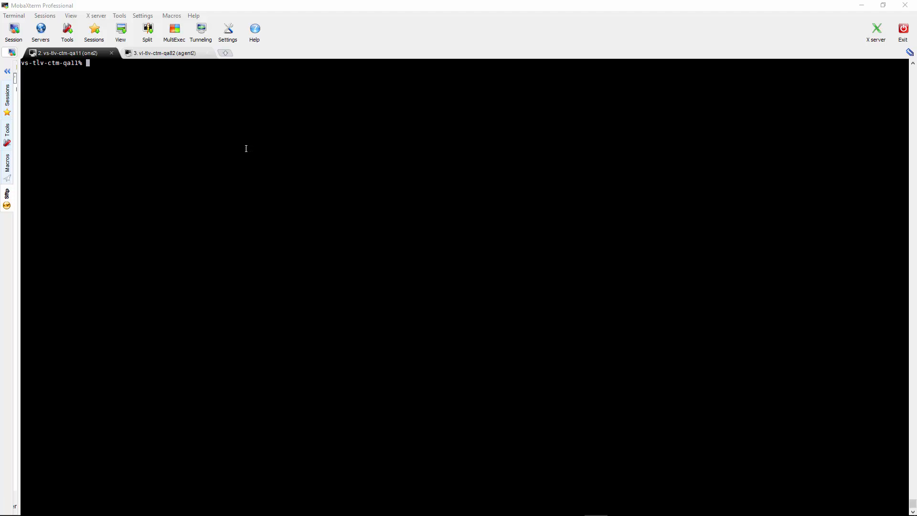
pyautogui.moveTo(244, 167)
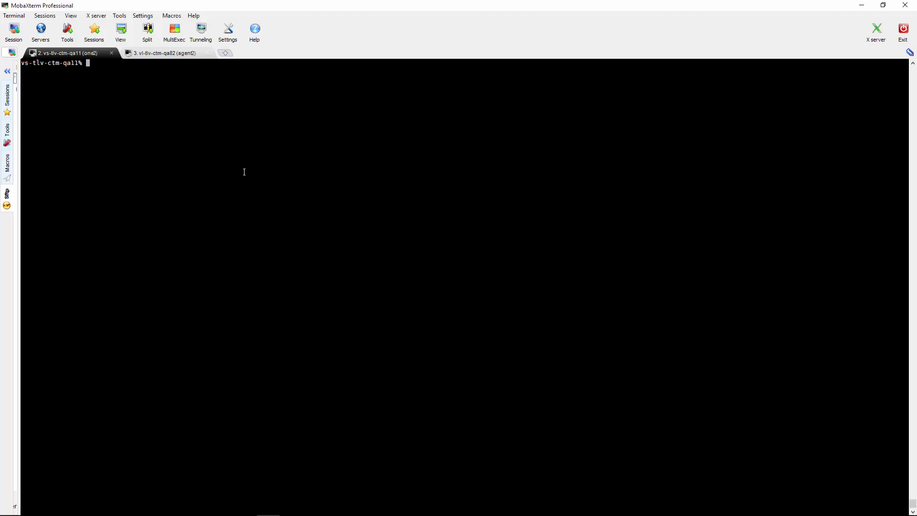
# Step: Run openssl ciphers -V | grep AES128-SHA256 to confirm the cipher supports TLSv1.2
pyautogui.press('Return')
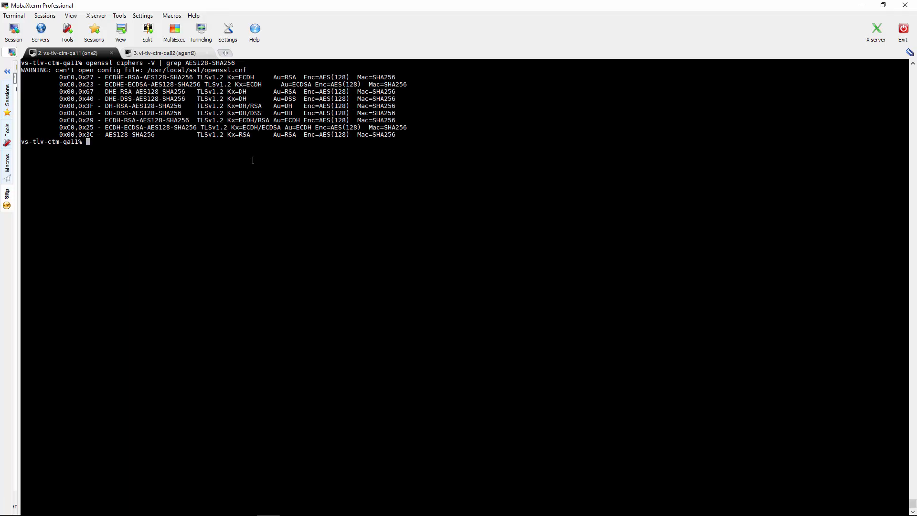
pyautogui.moveTo(74, 126)
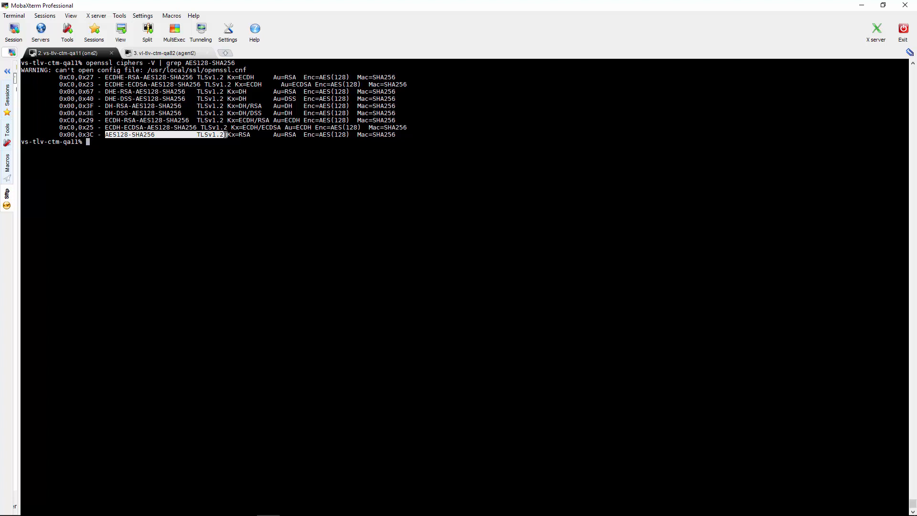
pyautogui.moveTo(223, 200)
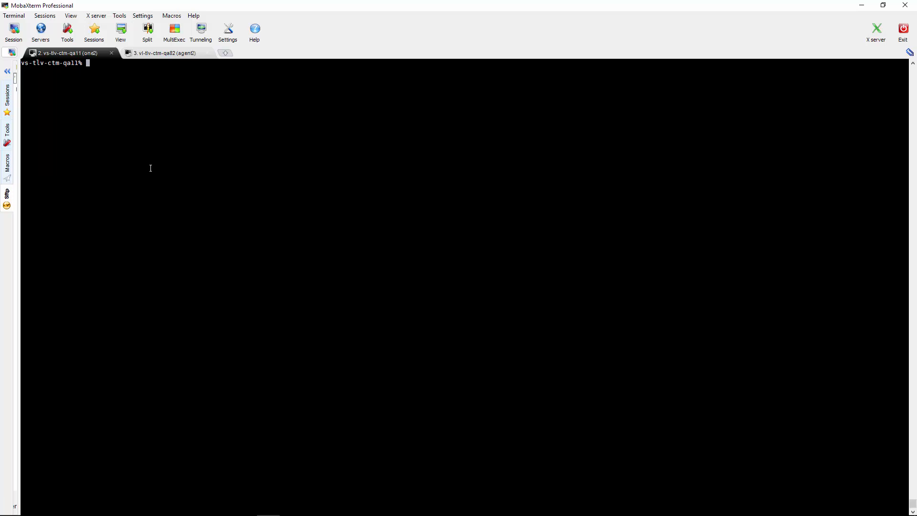
pyautogui.moveTo(147, 179)
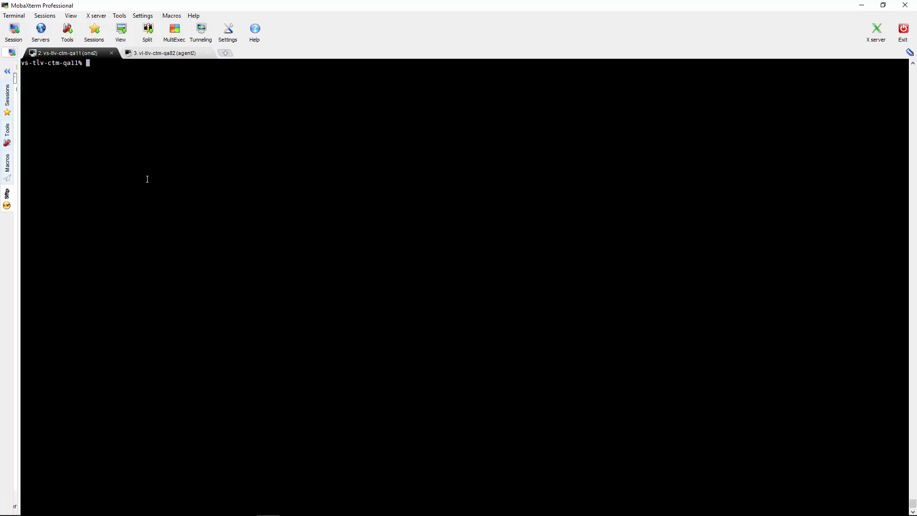
pyautogui.write('cat ctm_server/data/SSL/cert/opensslciphers2java.txt')
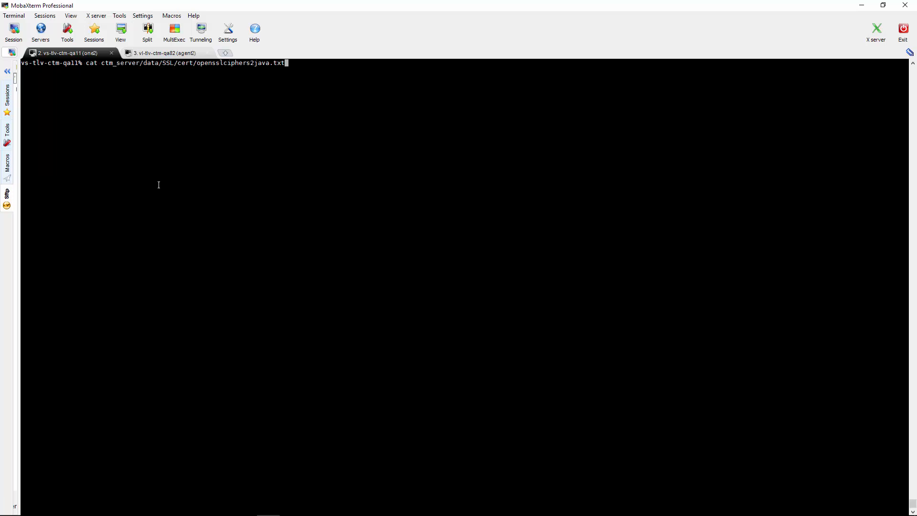
# Step: Display opensslciphers2java.txt and the server's site.plc, copying the AES128-SHA256 cipher name
pyautogui.press('Return')
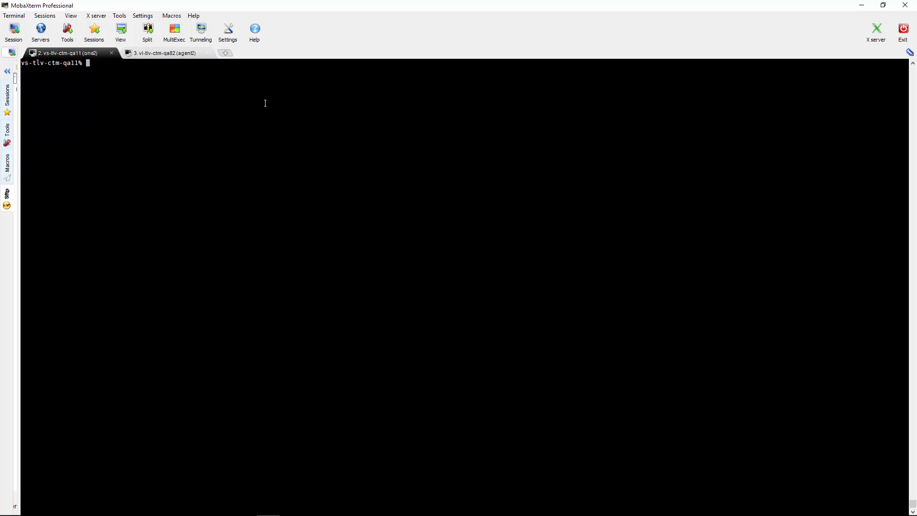
pyautogui.press('Return')
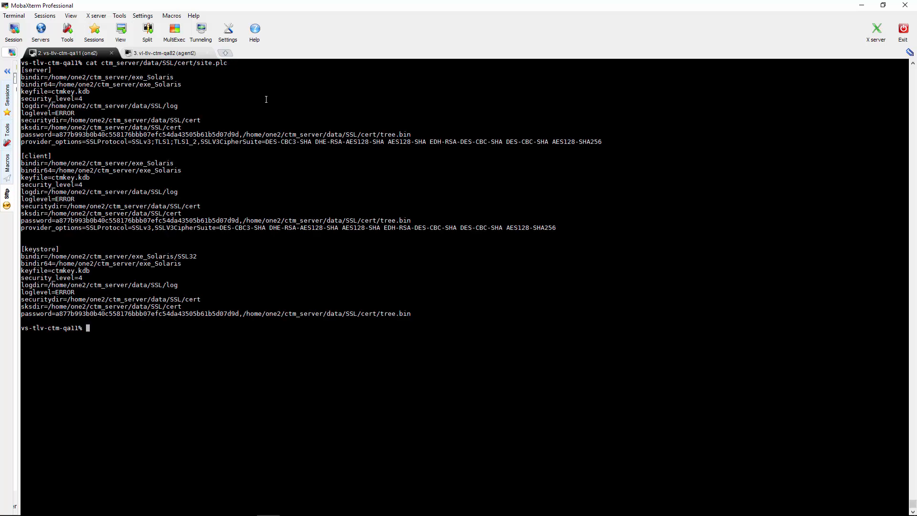
pyautogui.moveTo(508, 227)
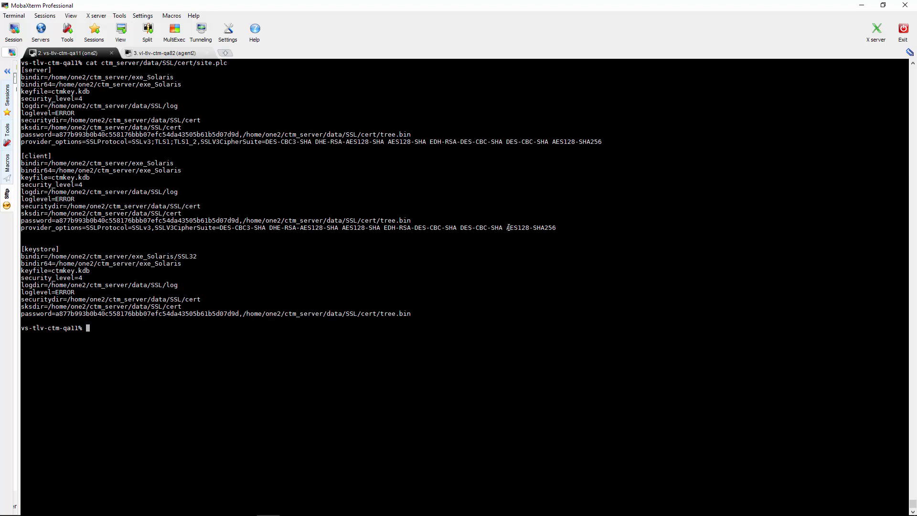
pyautogui.doubleClick(532, 228)
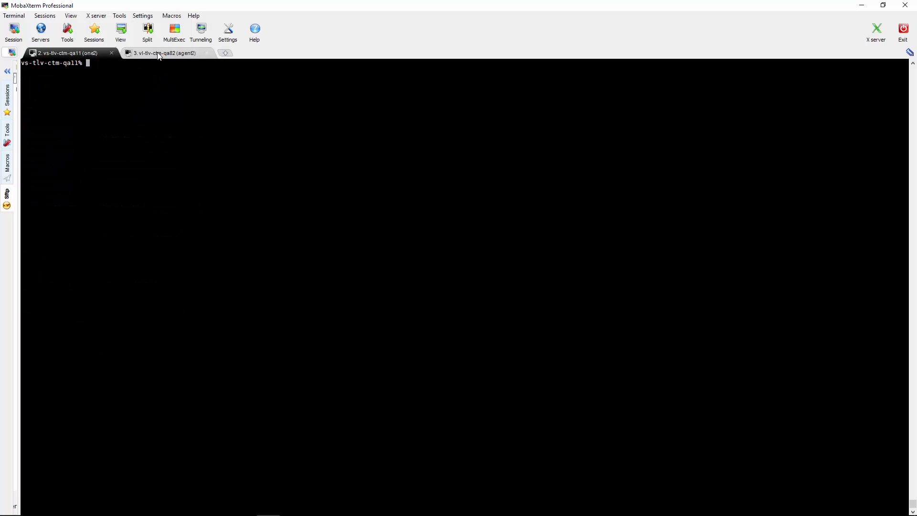
# Step: On the agent2 session, display the current TLSCipherSuite values in ctm/data/SSL/cert/site.plc
pyautogui.click(164, 52)
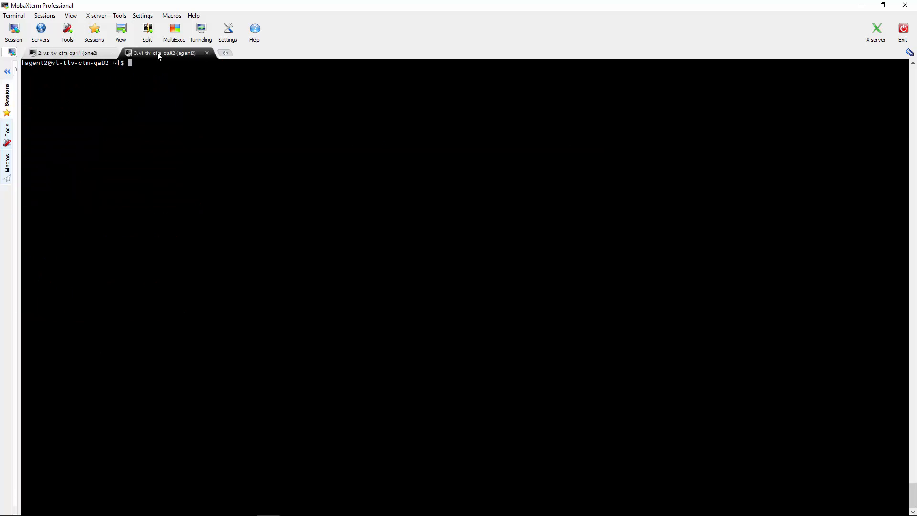
pyautogui.write('cat ctm/data/SSL/cert/site.plc')
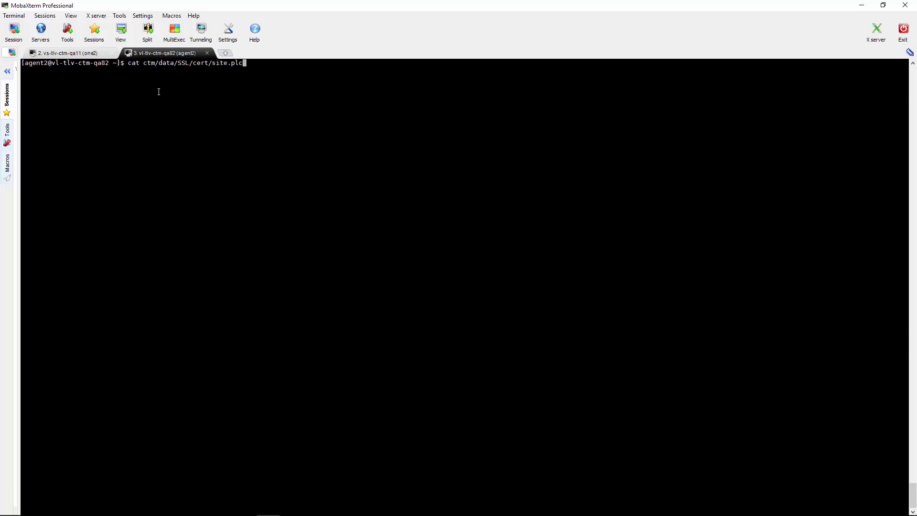
pyautogui.press('Return')
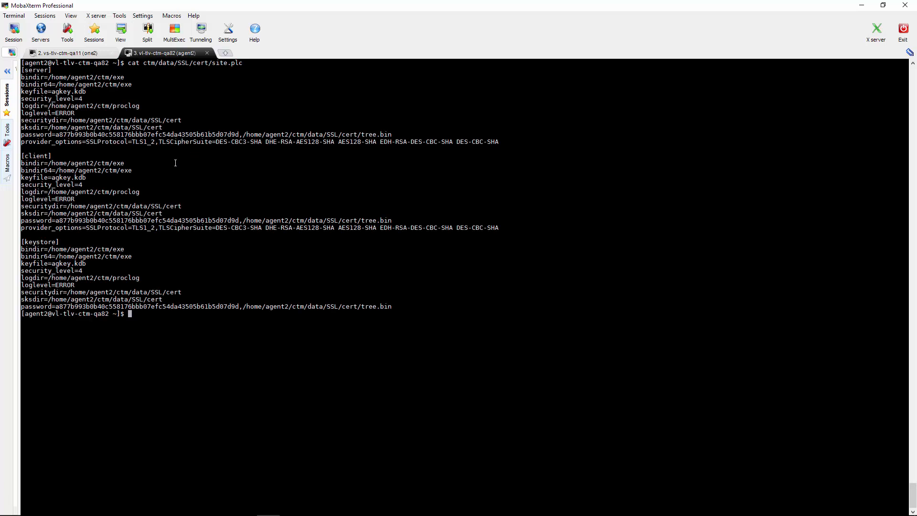
pyautogui.moveTo(175, 163)
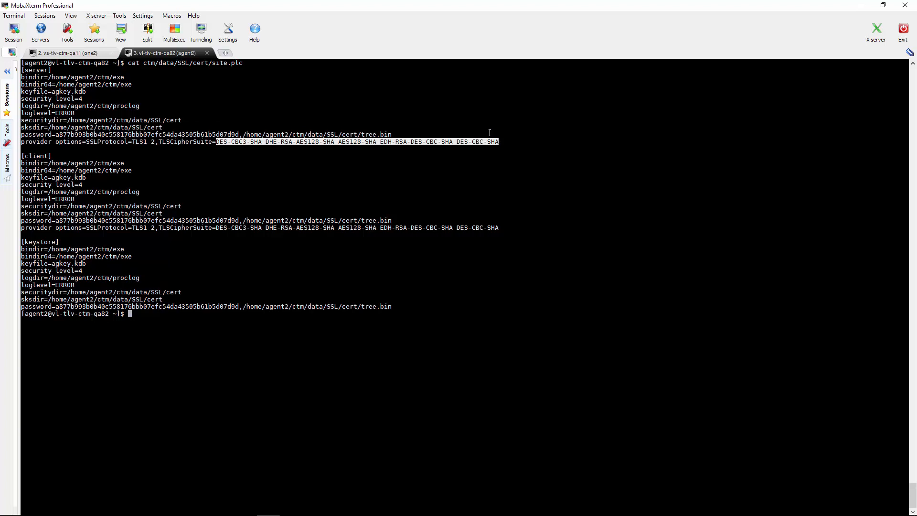
pyautogui.moveTo(513, 168)
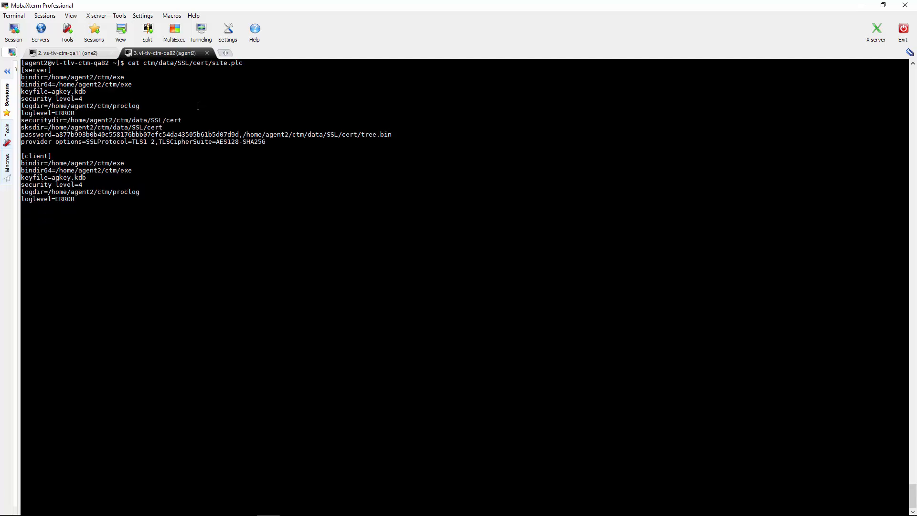
# Step: Show site.plc now listing only AES128-SHA256 and confirm ag_diag_comm reports SSL pings succeeded
pyautogui.press('Return')
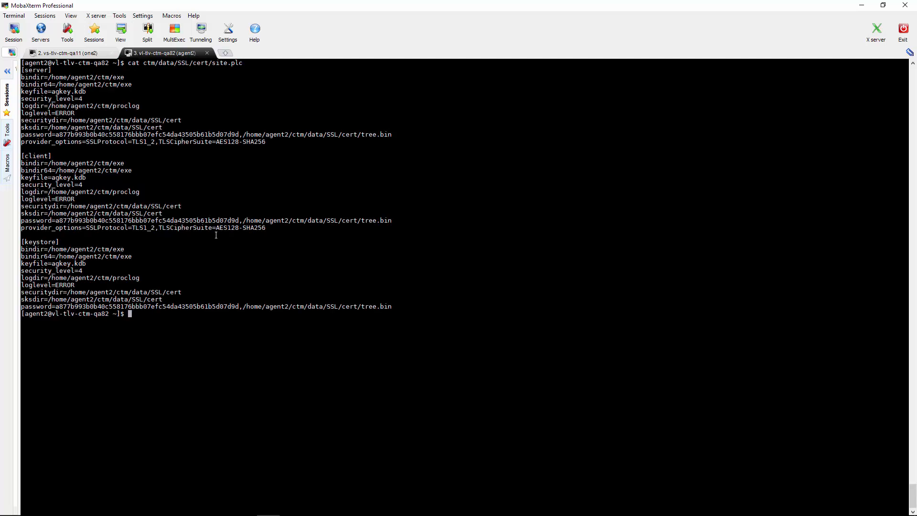
pyautogui.doubleClick(241, 227)
pyautogui.write('ag_diag_comm')
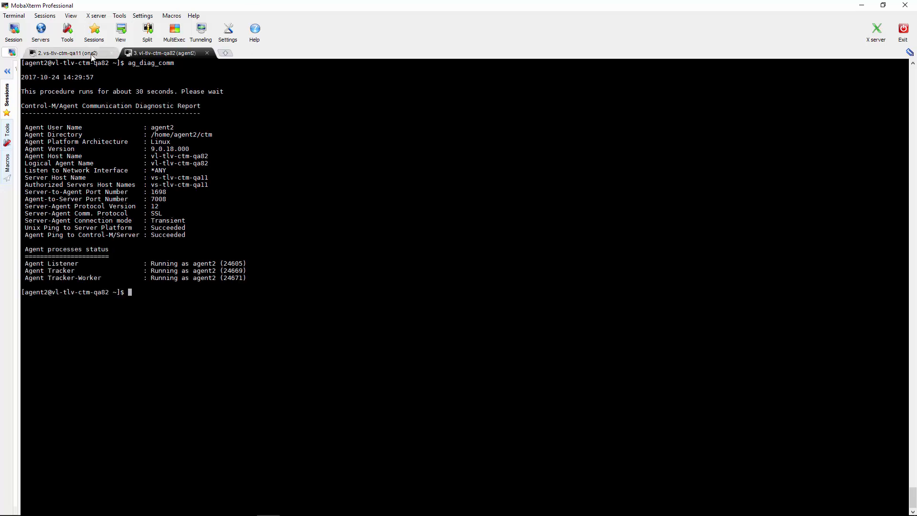
pyautogui.click(64, 53)
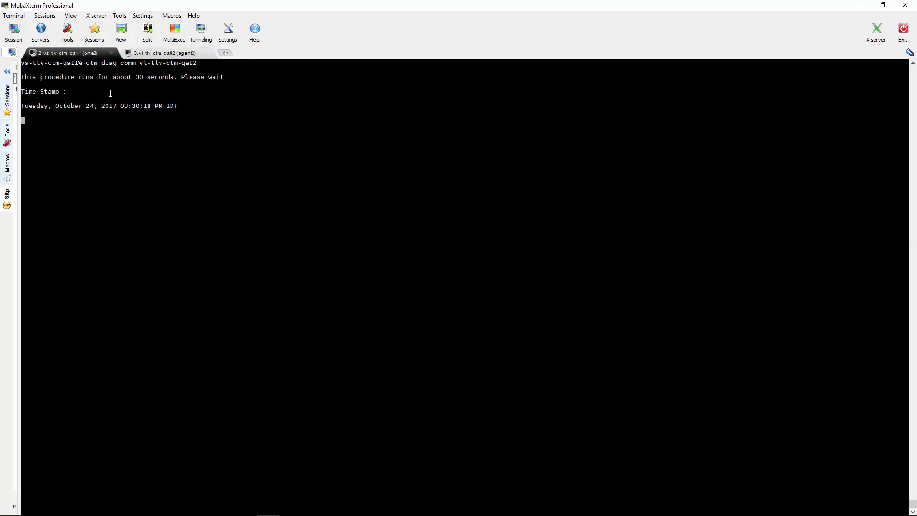